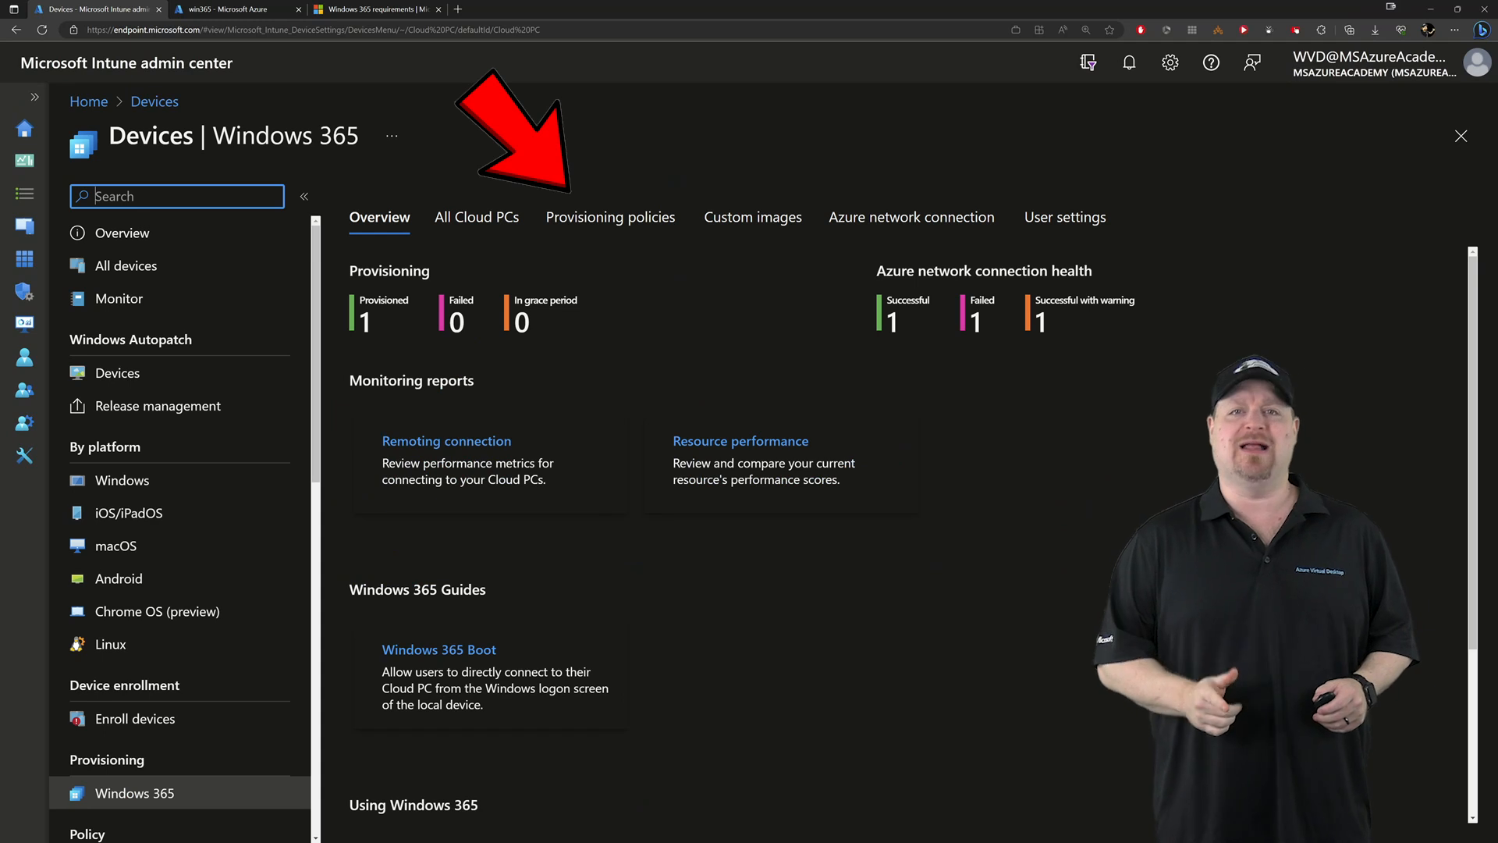
# Show the Windows 365 provisioning policies list with MSNetwork and AAW365Boot
pyautogui.click(609, 216)
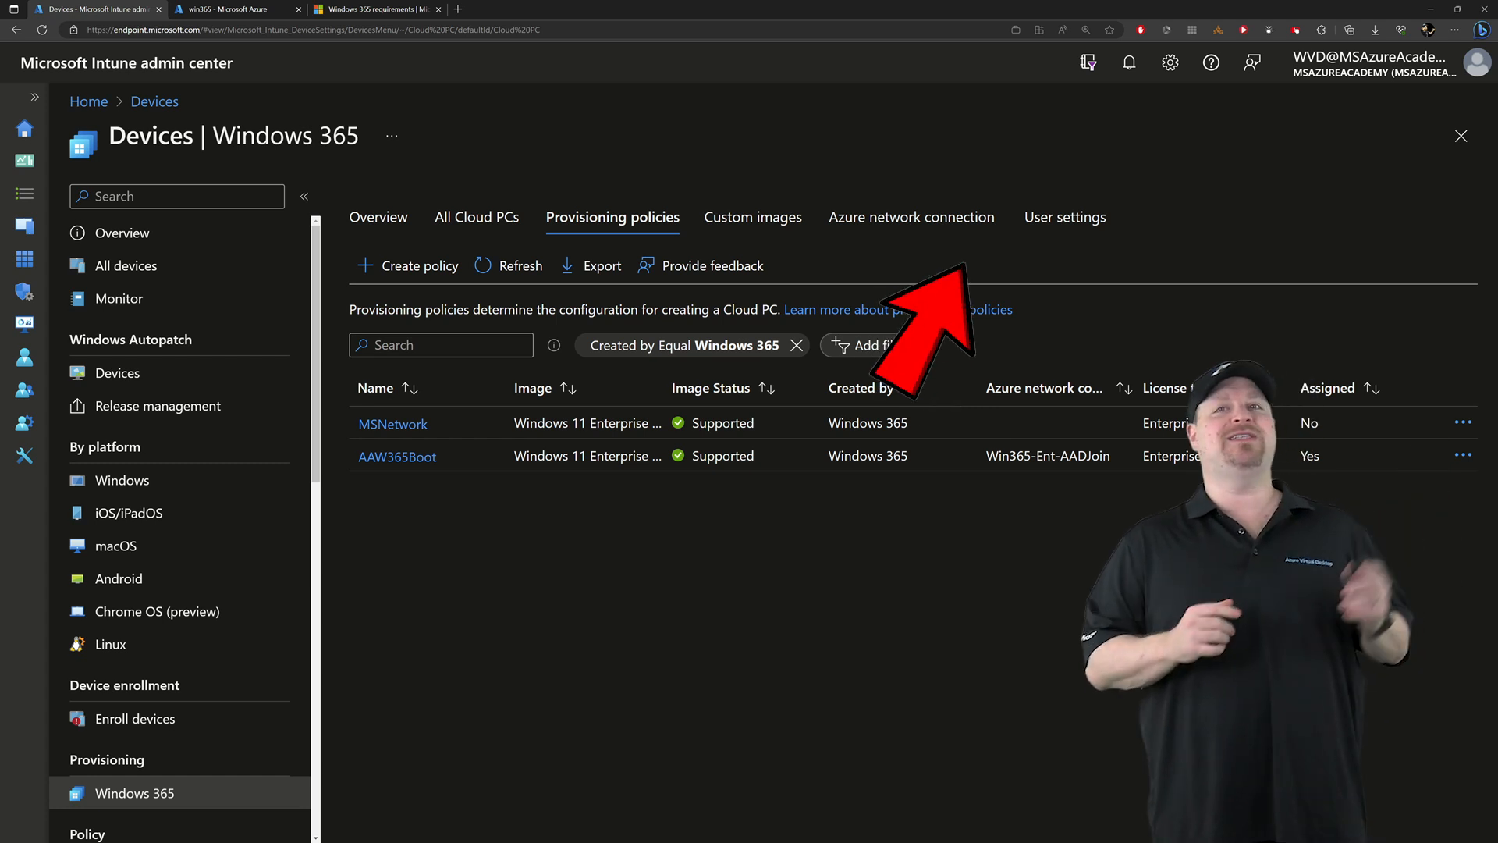
pyautogui.click(910, 217)
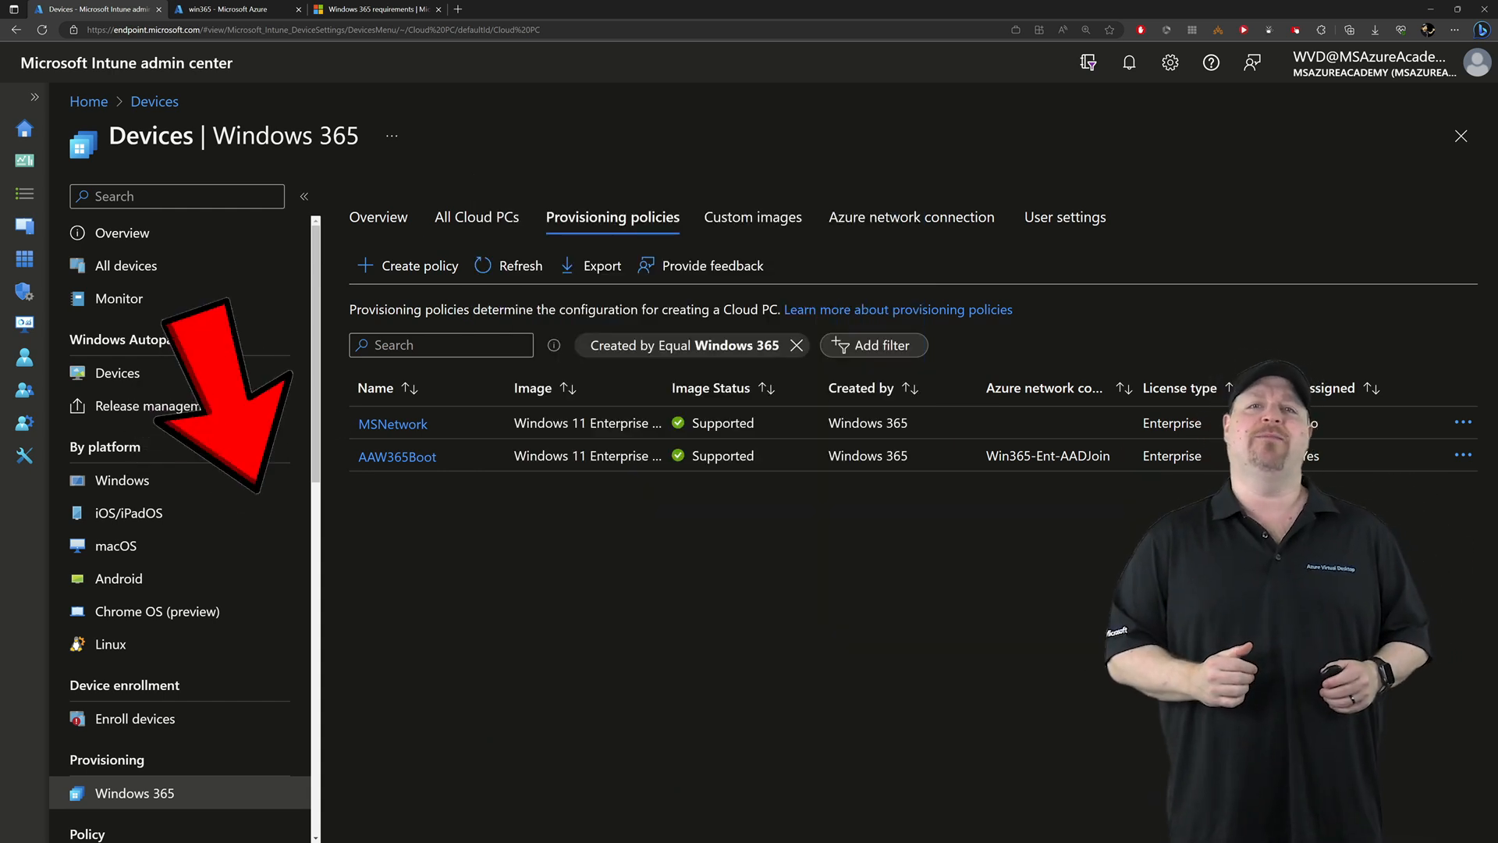
# Change MSNetwork's geography to European Union and region to West Europe, then update
pyautogui.click(392, 423)
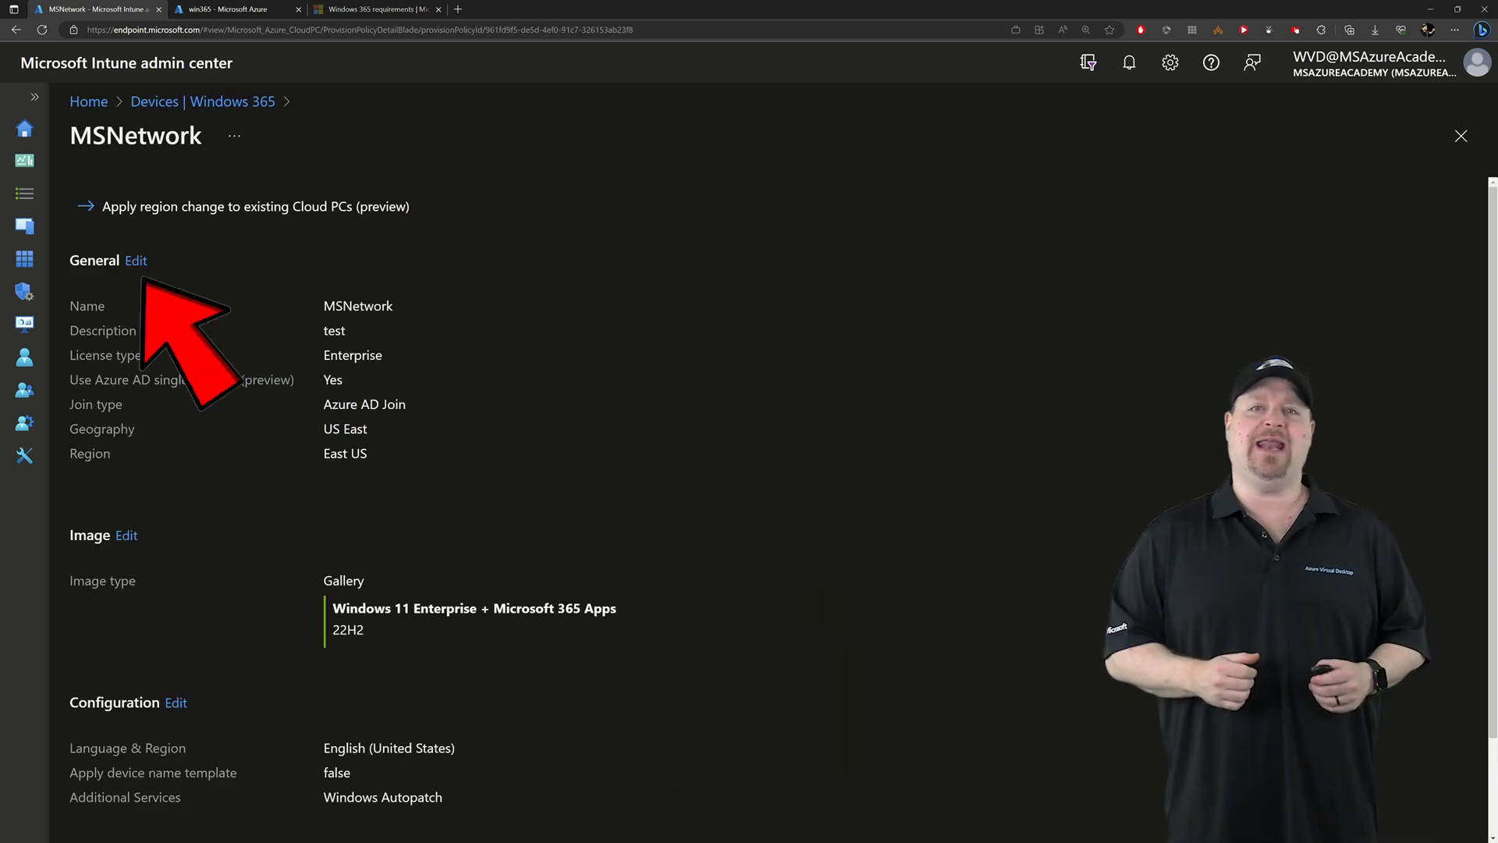
pyautogui.click(136, 261)
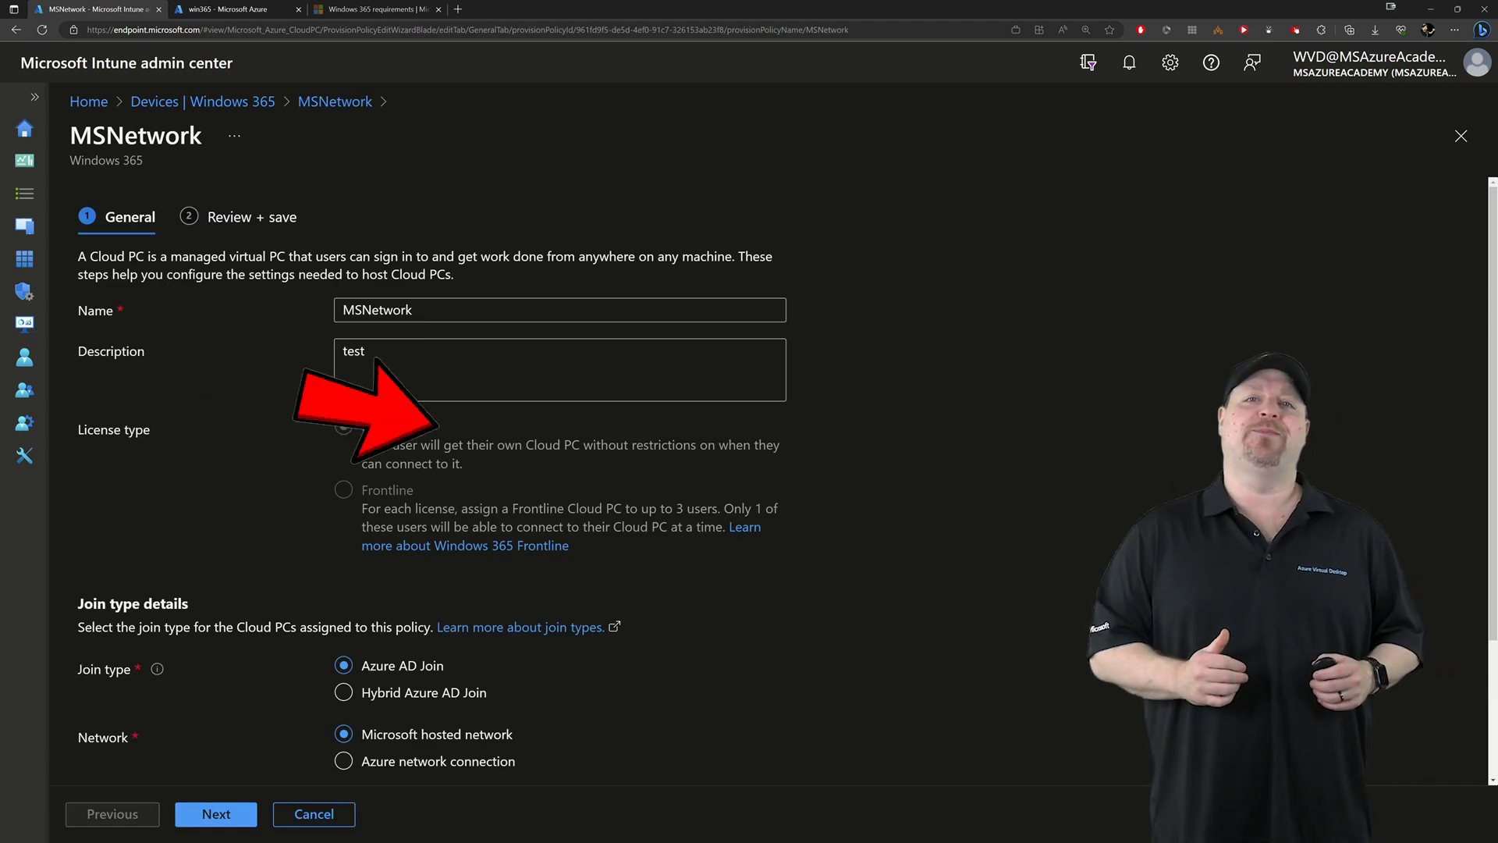
pyautogui.scroll(-3)
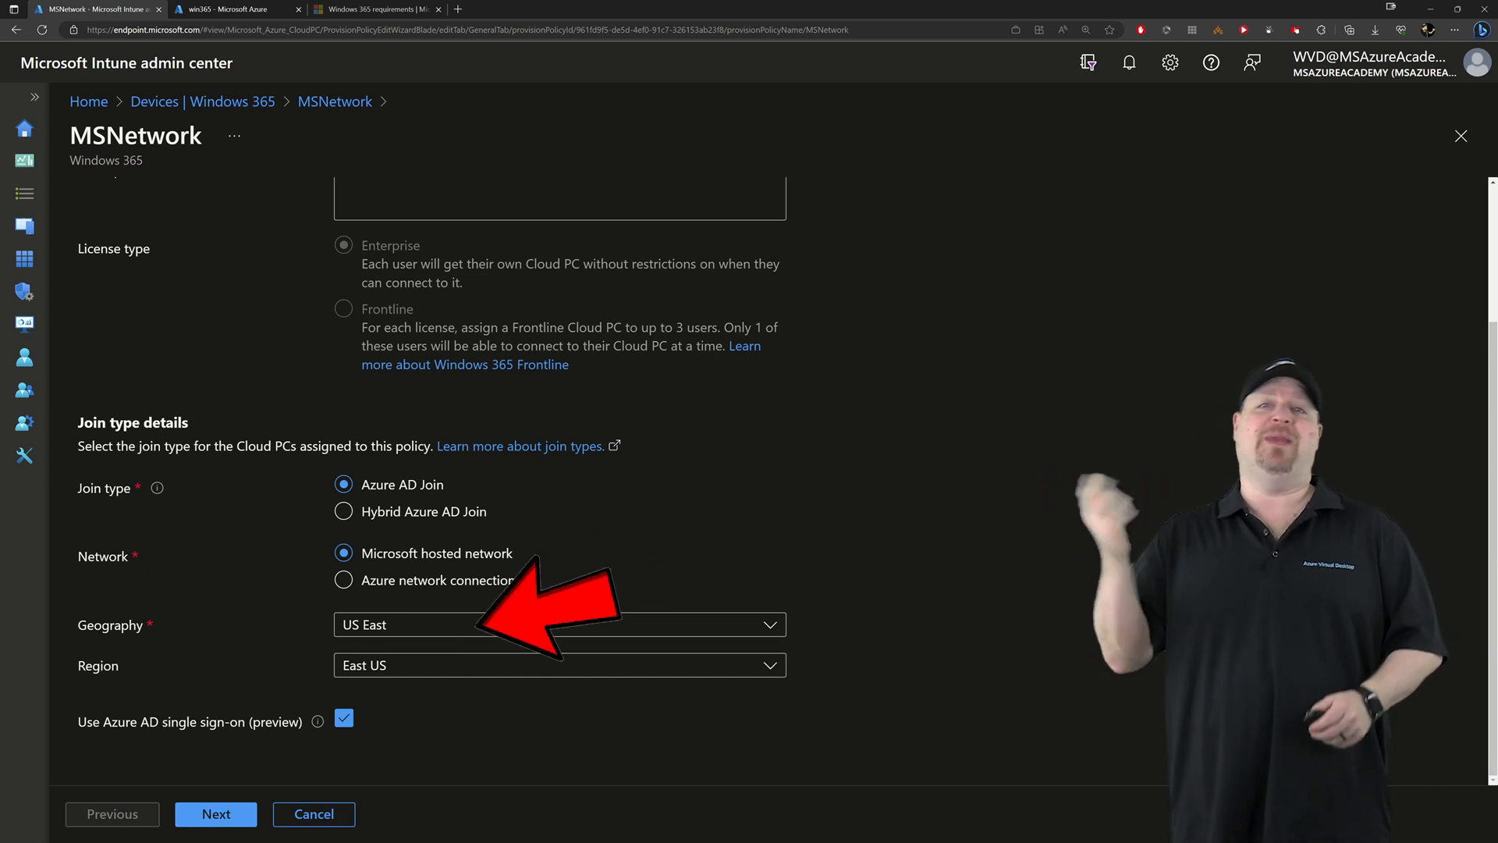
pyautogui.click(559, 664)
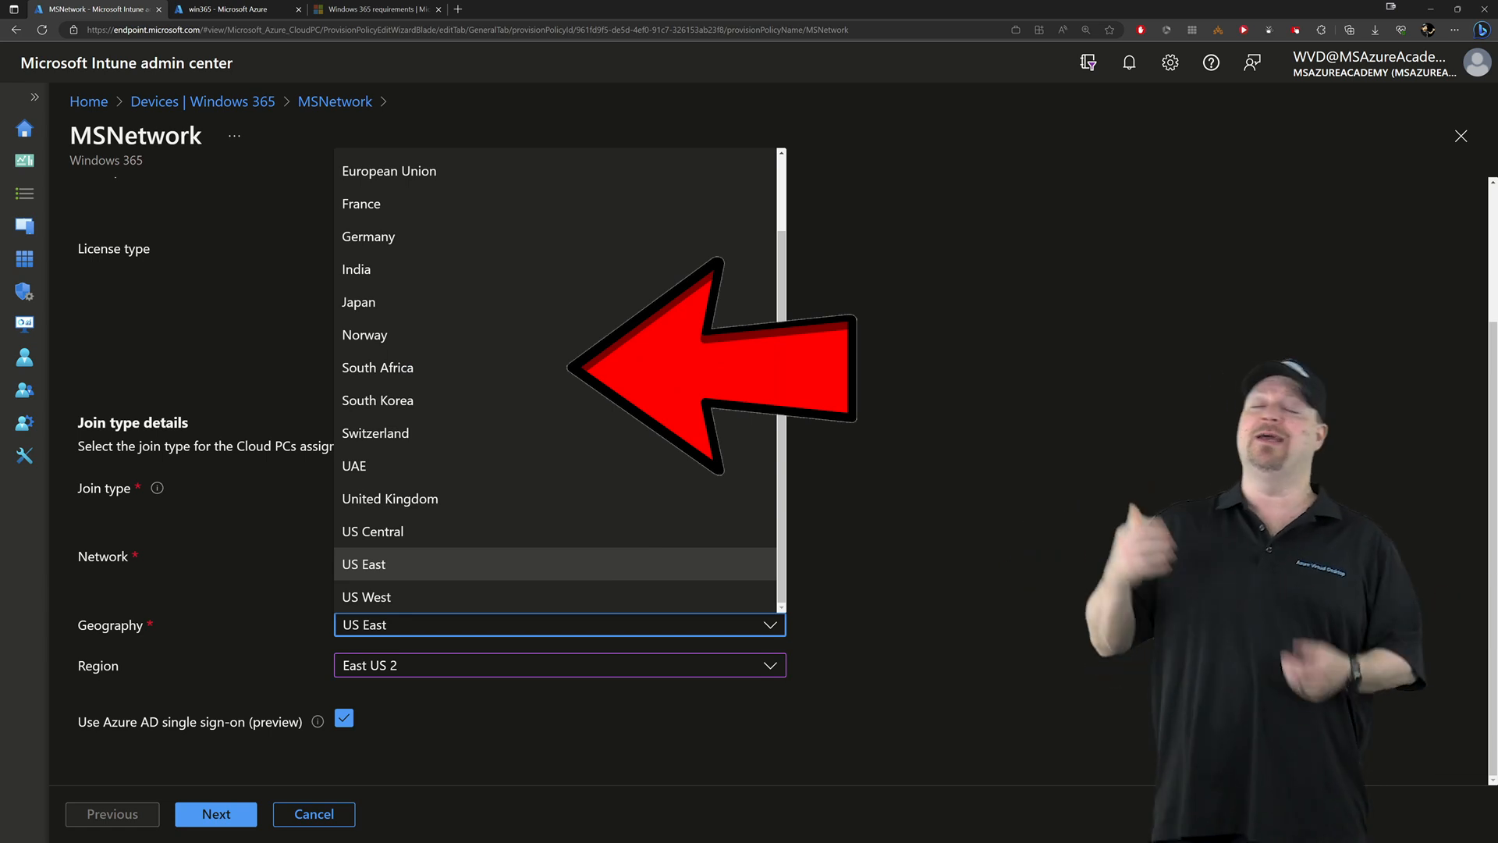
pyautogui.click(388, 170)
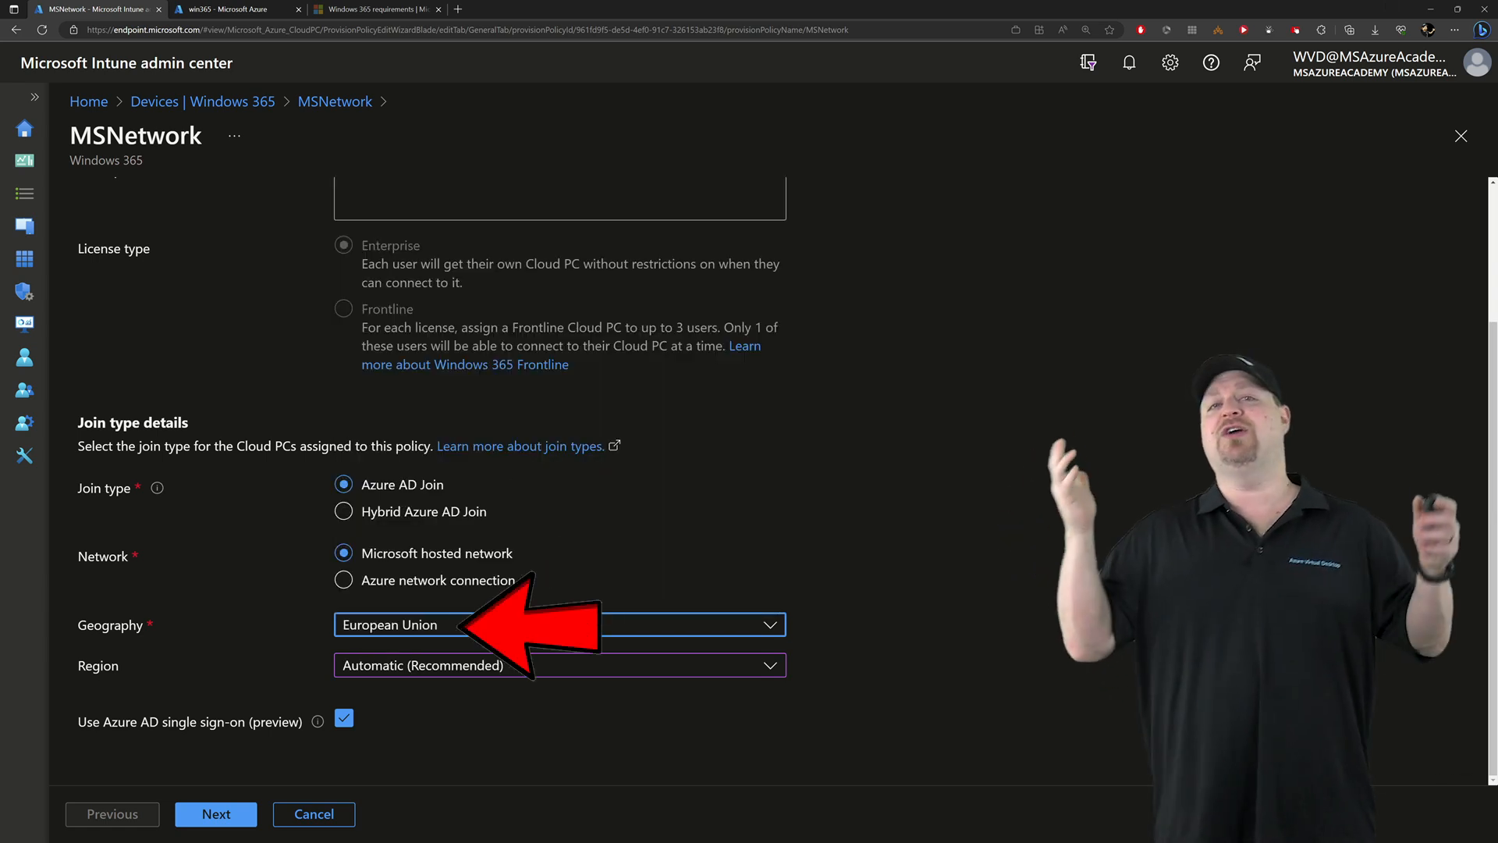
pyautogui.click(559, 664)
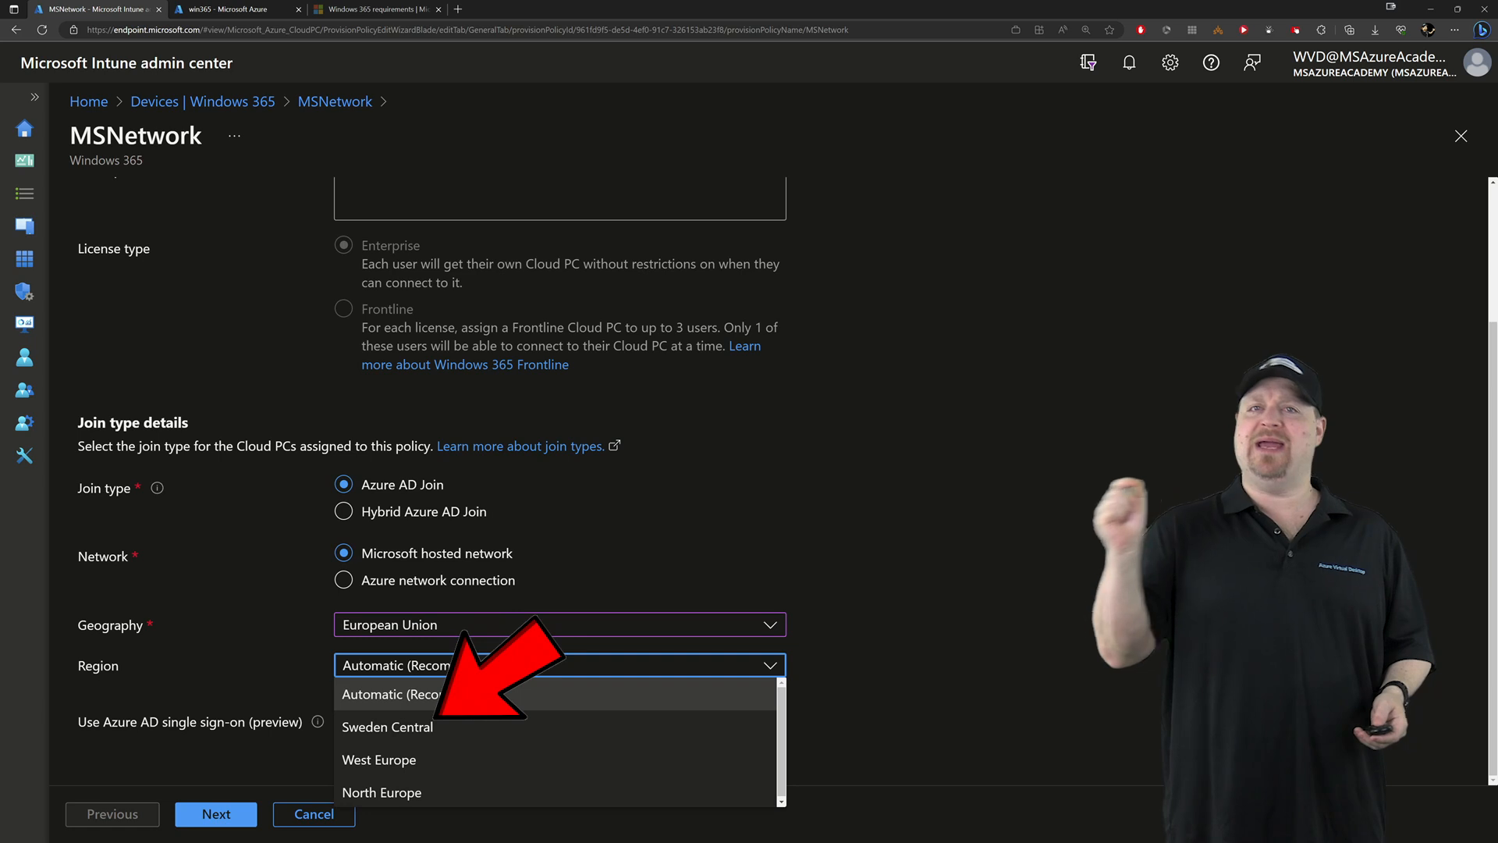
pyautogui.click(379, 758)
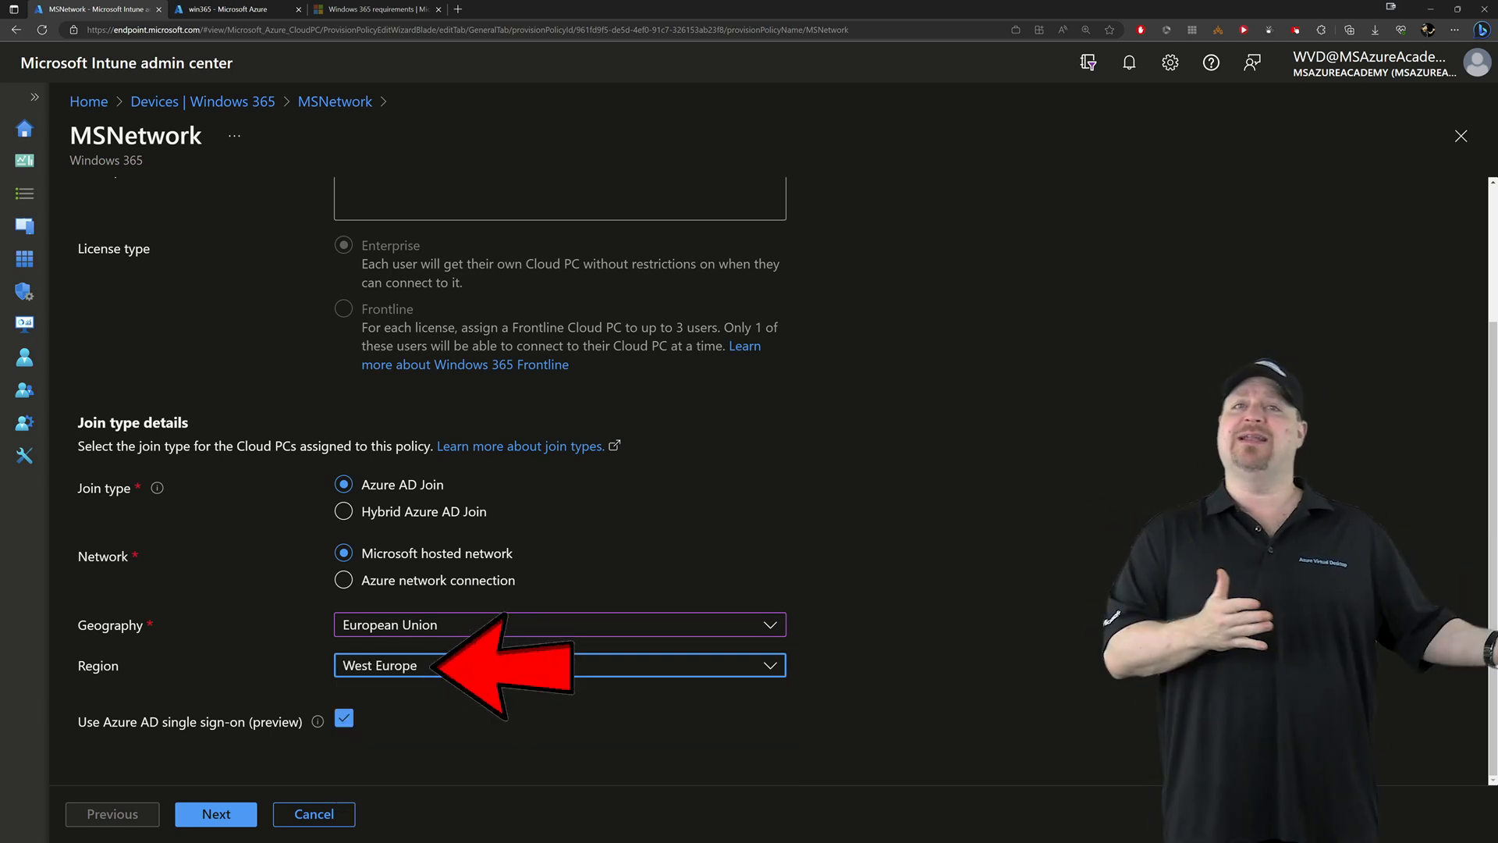
pyautogui.click(215, 814)
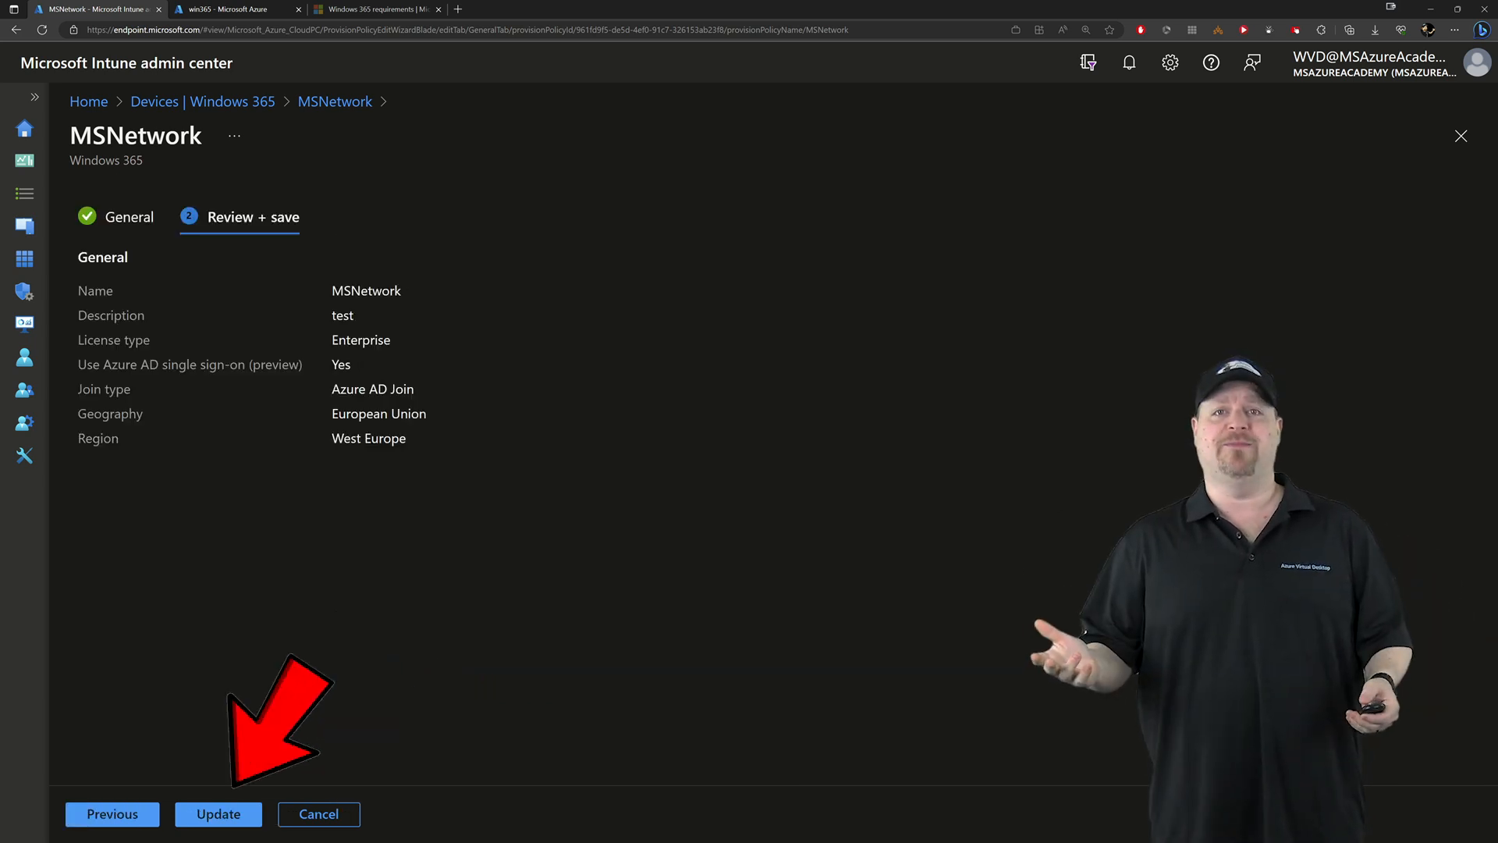
pyautogui.click(218, 813)
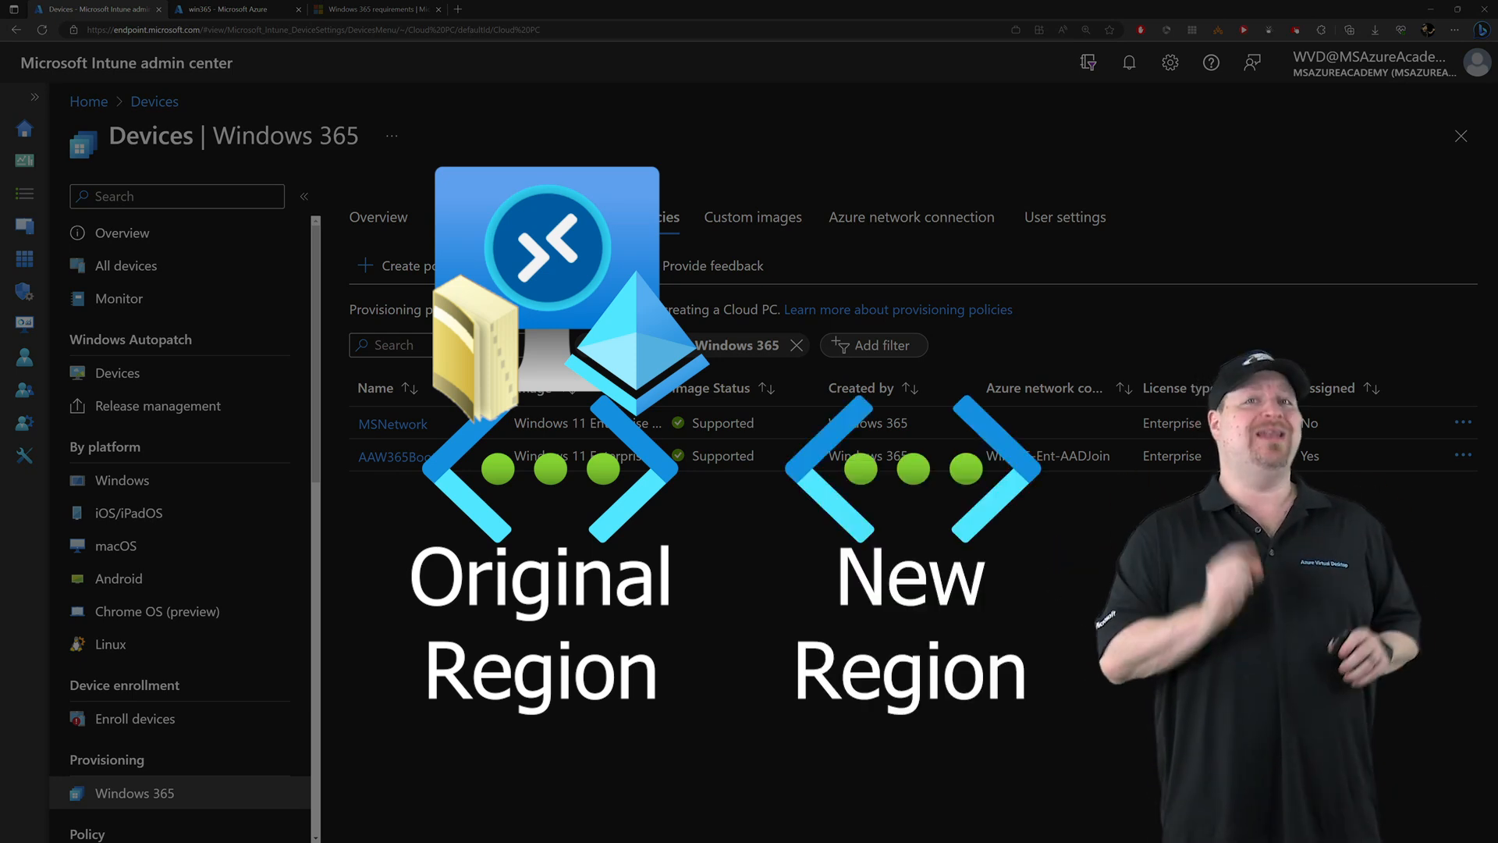
# Start a new Virtual Network resource and set its region to Central US
pyautogui.click(234, 8)
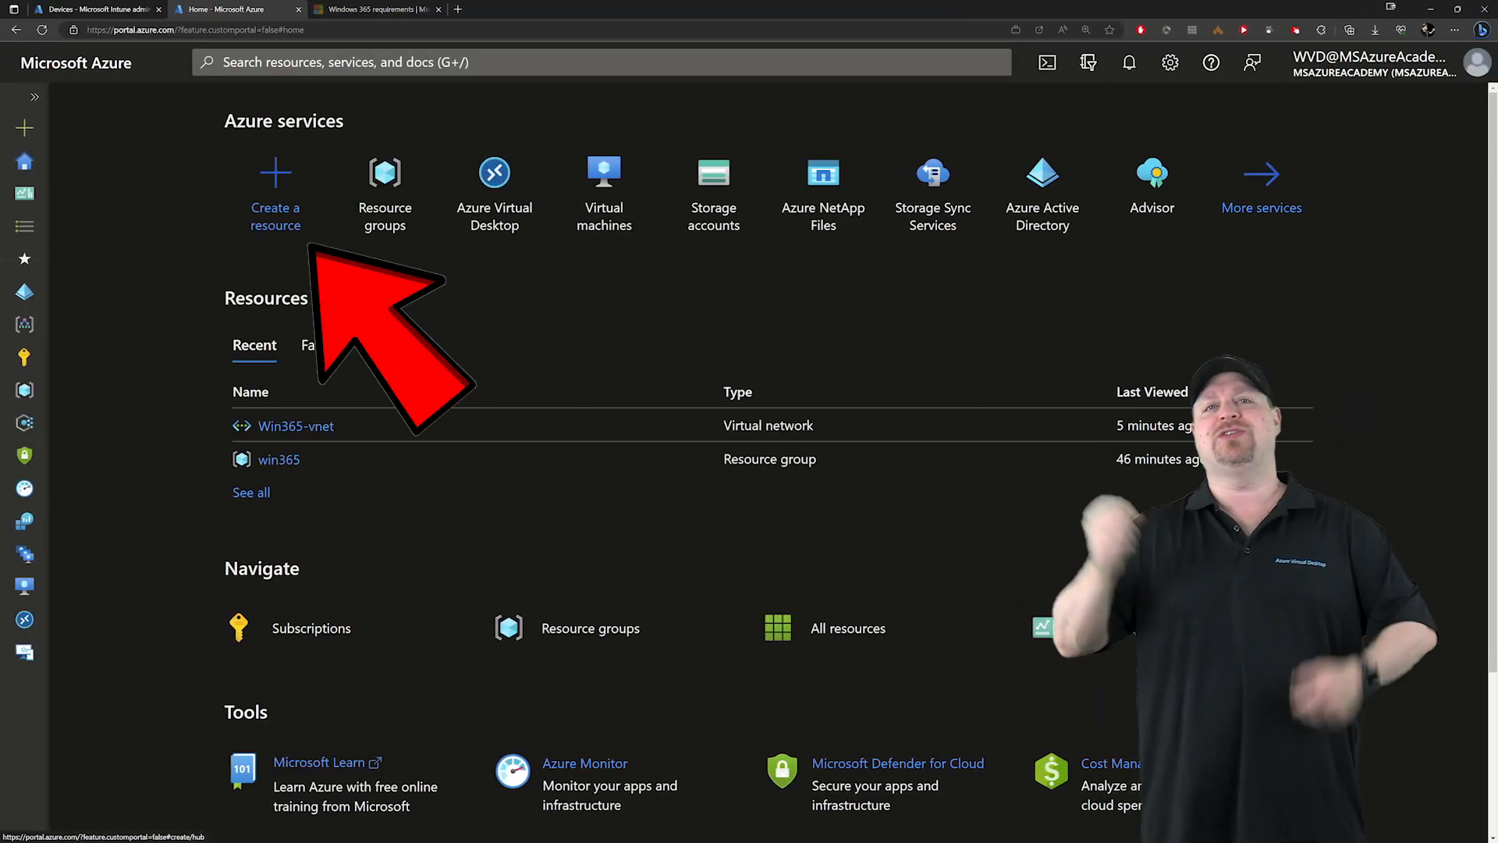
pyautogui.click(275, 174)
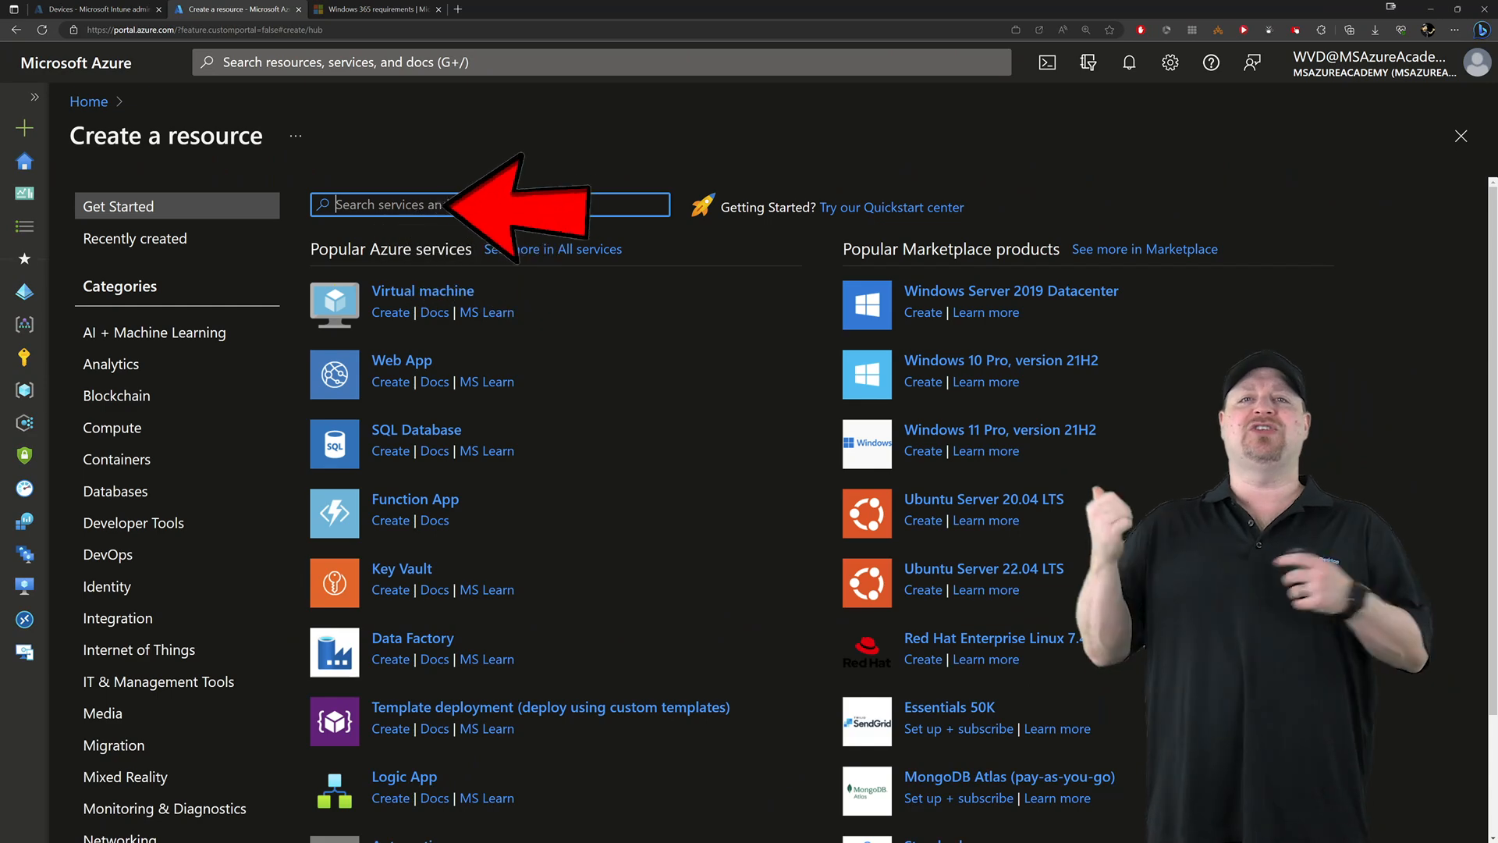
pyautogui.write('Virtual Network')
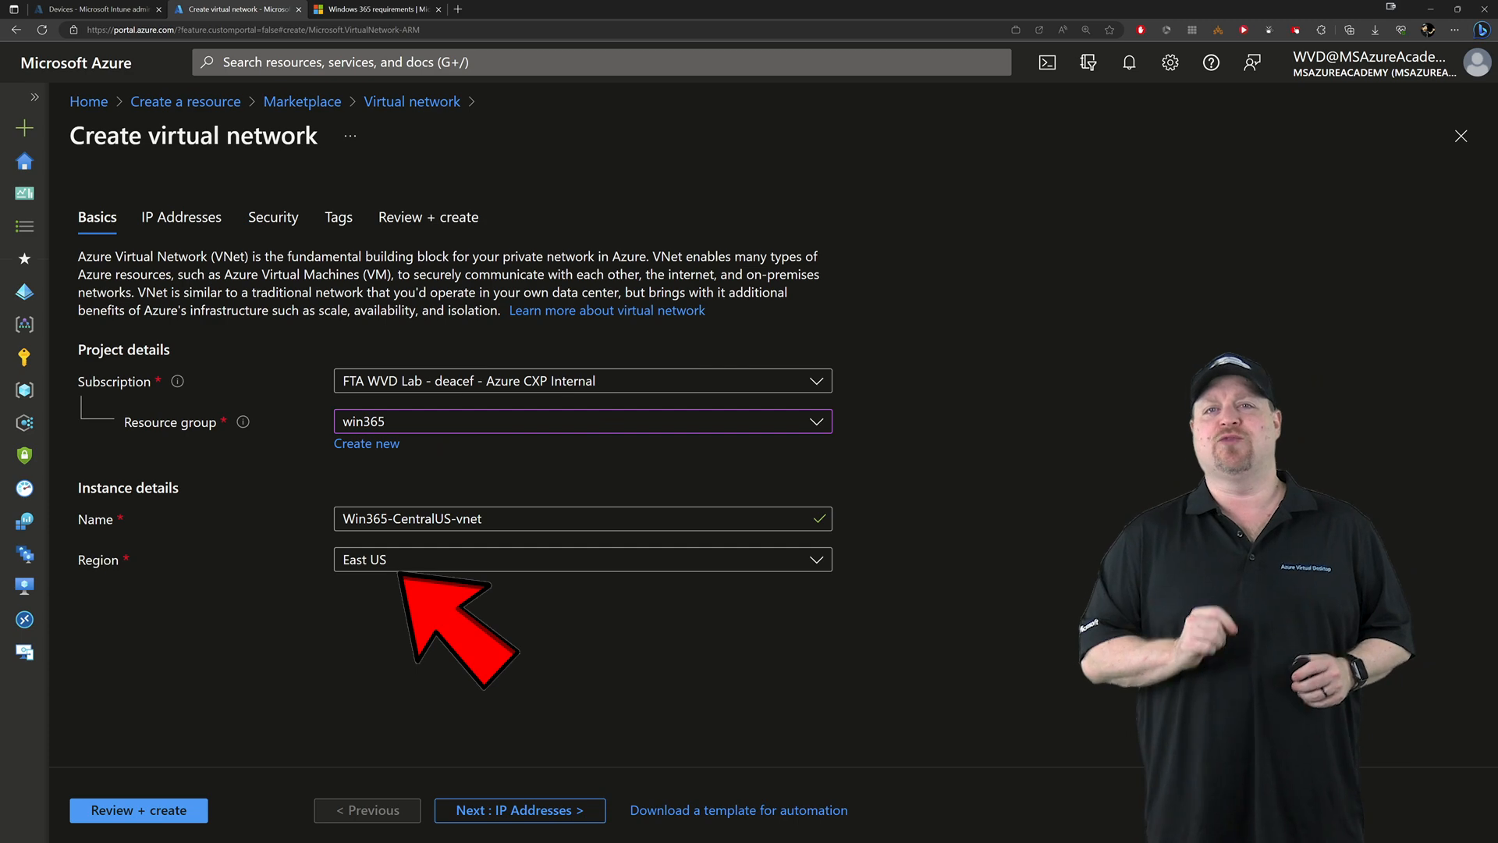
pyautogui.click(373, 9)
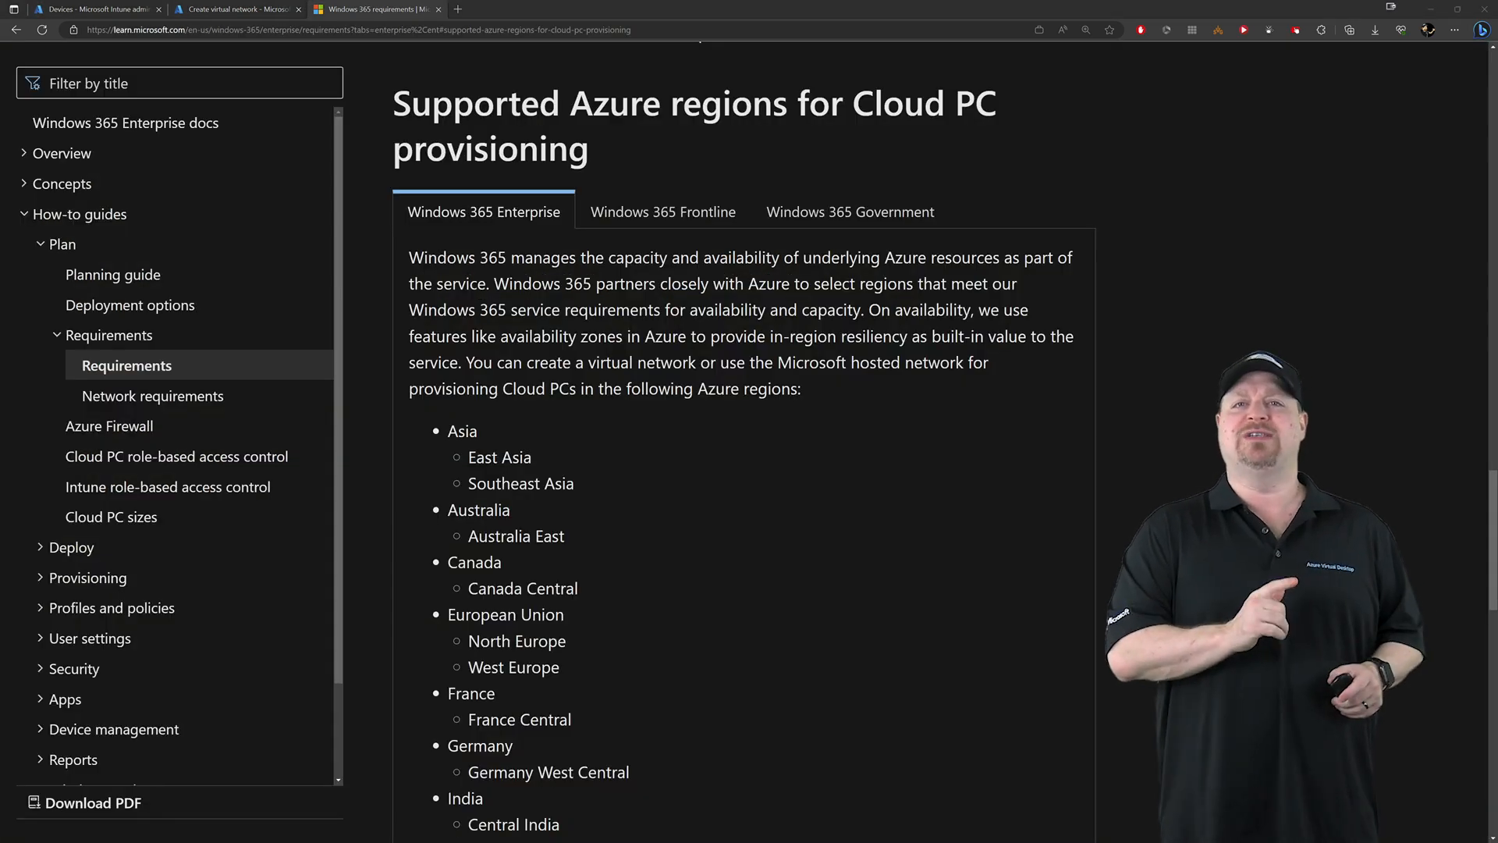
pyautogui.scroll(-3)
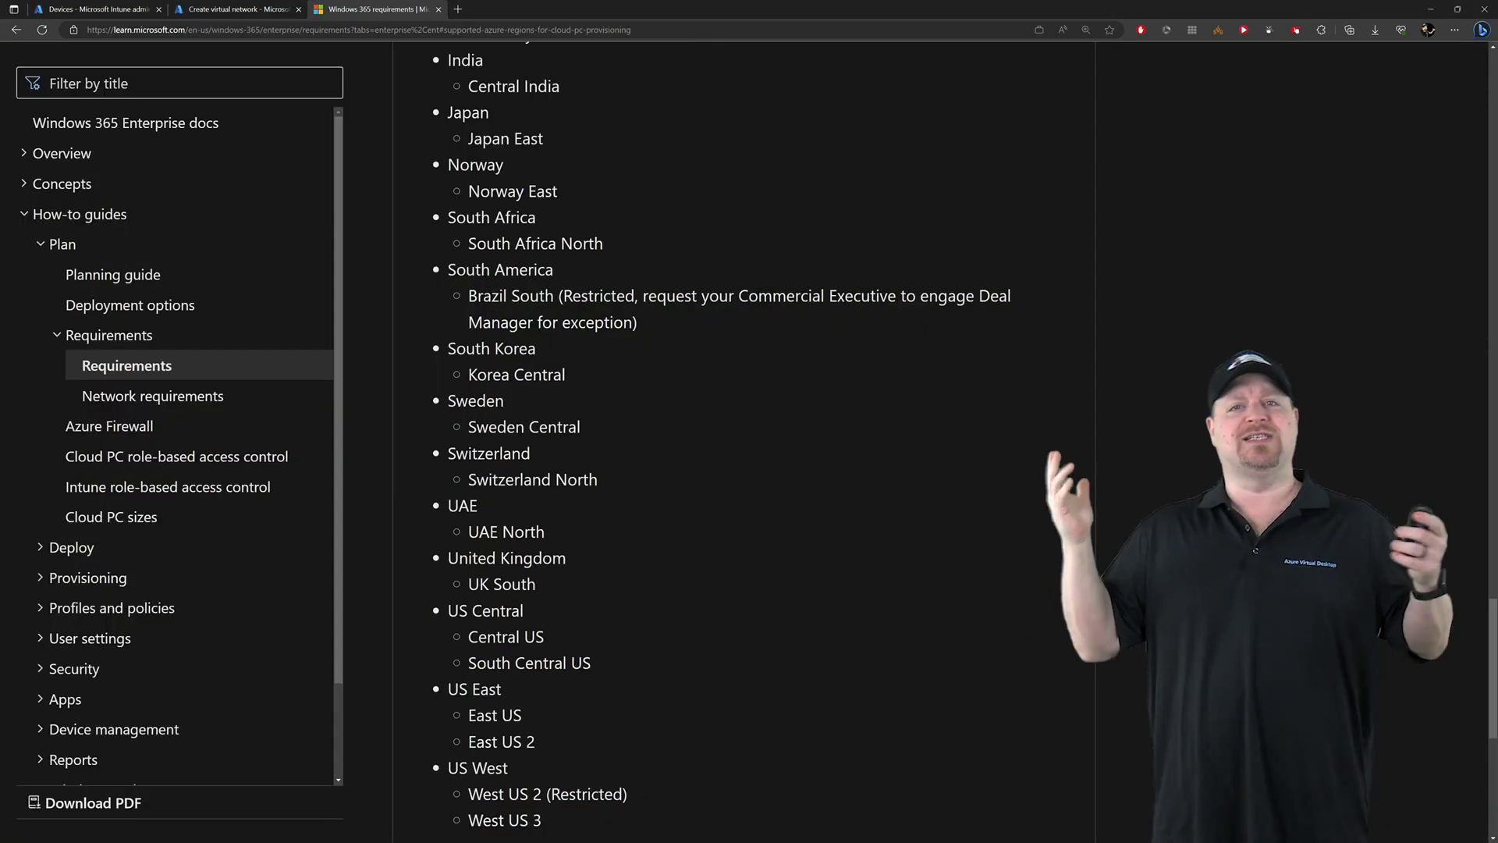
pyautogui.click(237, 8)
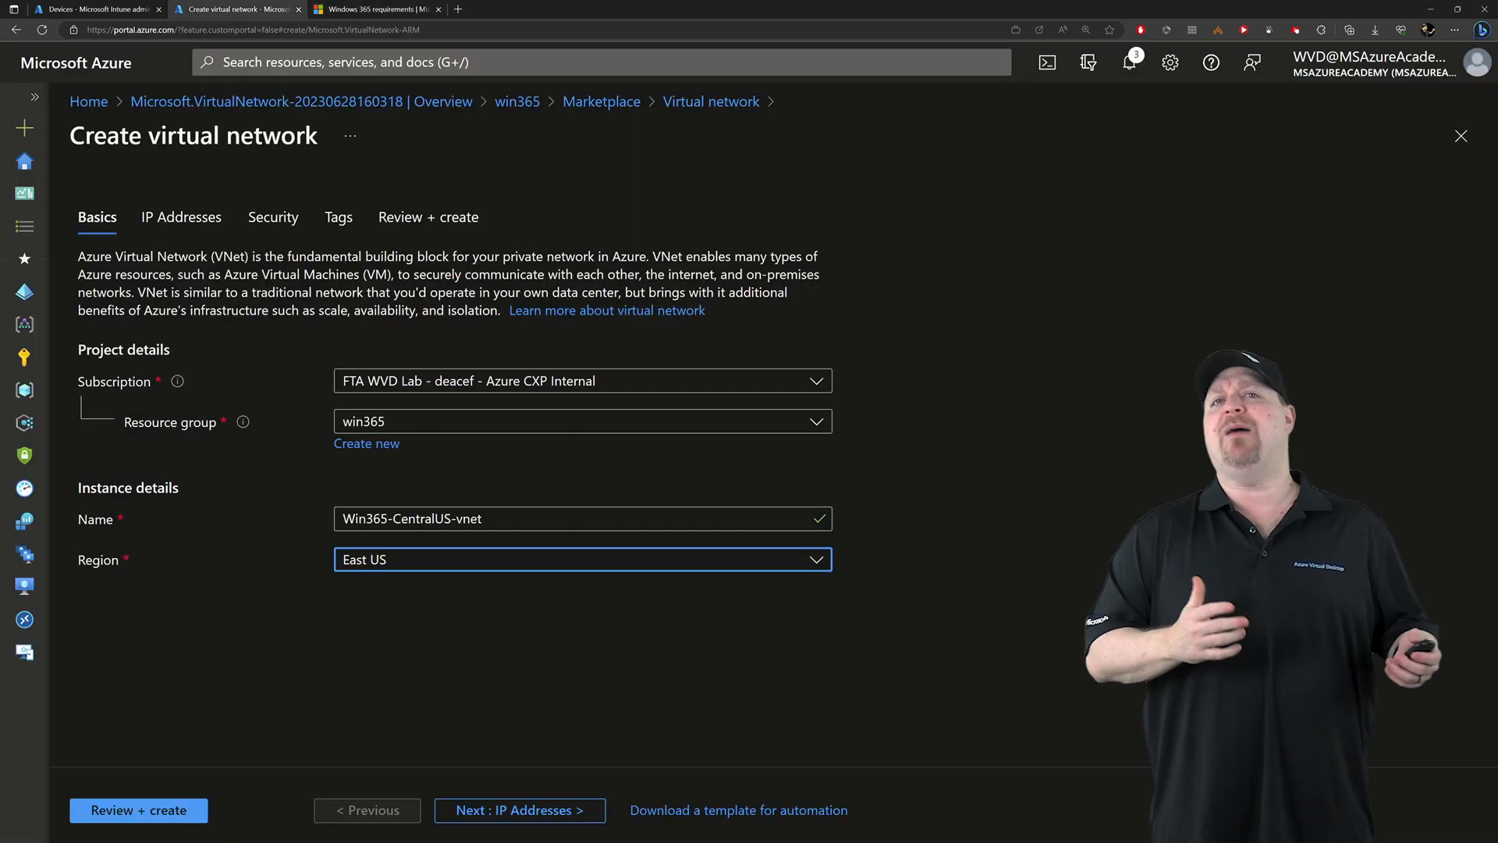
pyautogui.click(582, 558)
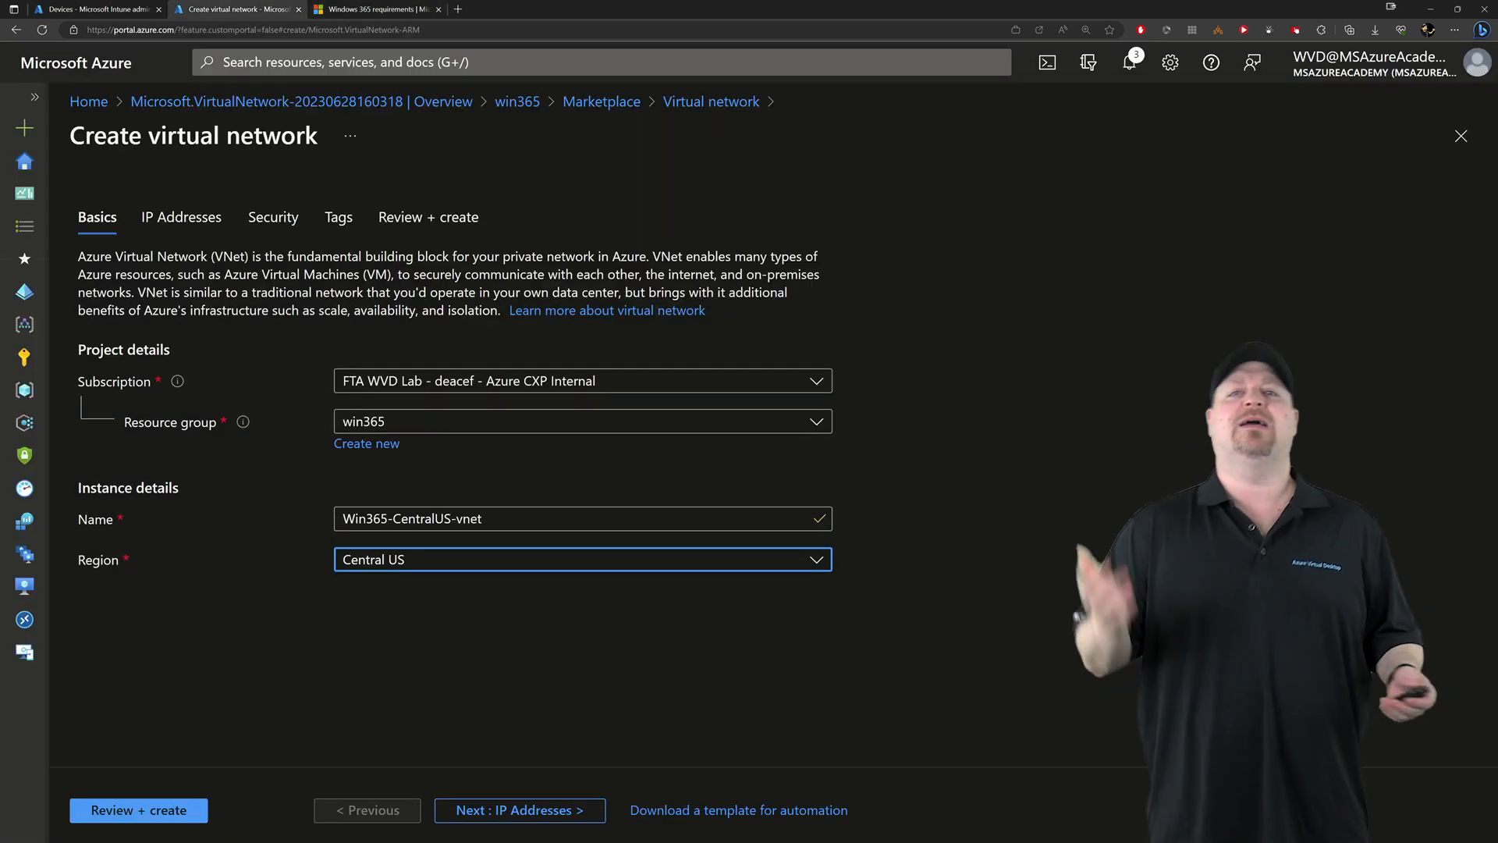
pyautogui.click(519, 809)
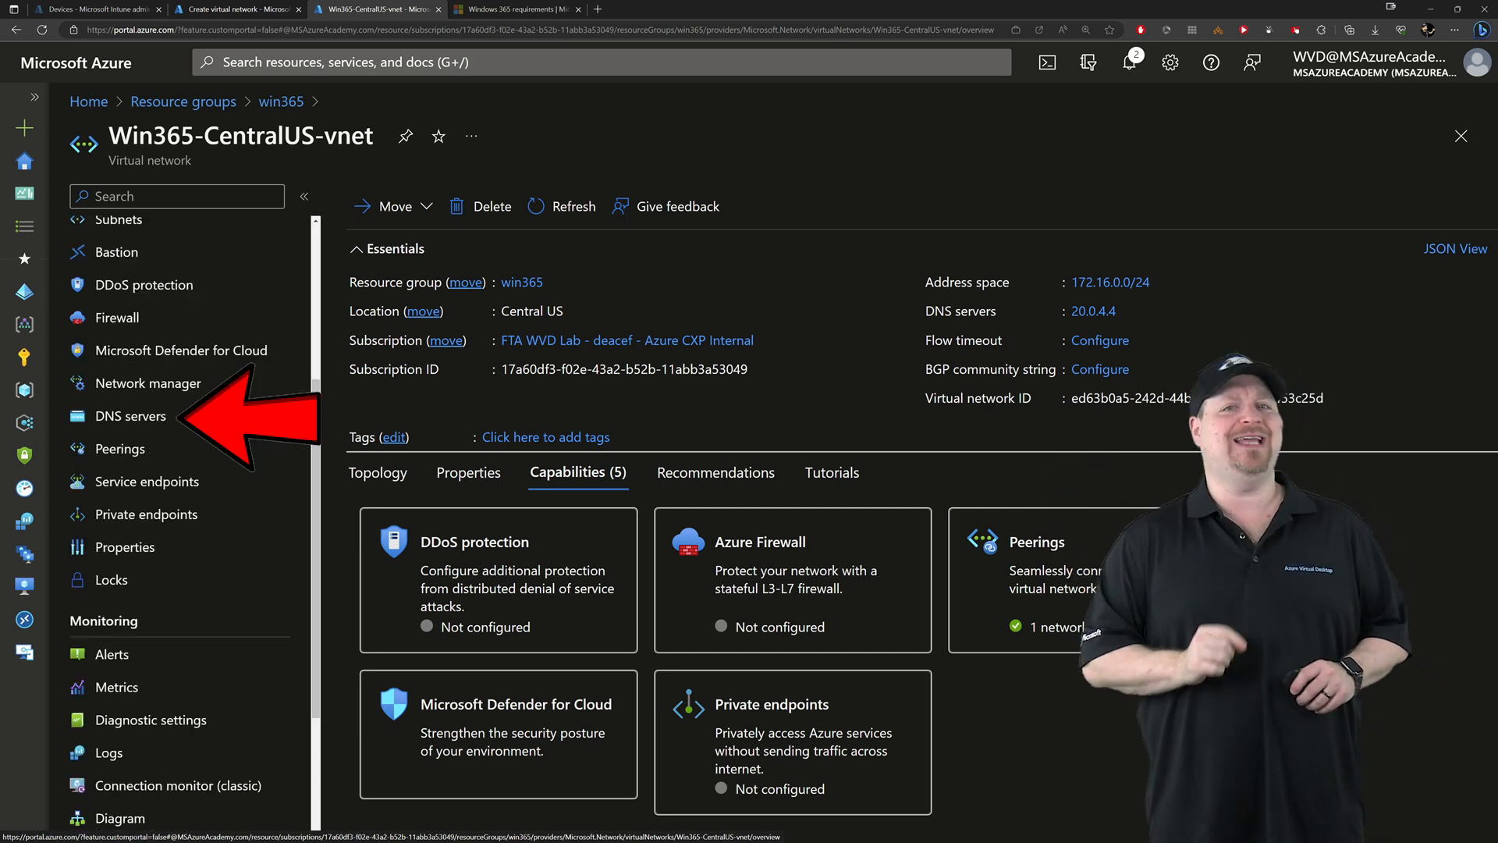
# Add a peering from Win365-CentralUS-vnet to the remote network MSAA-vNET
pyautogui.click(130, 416)
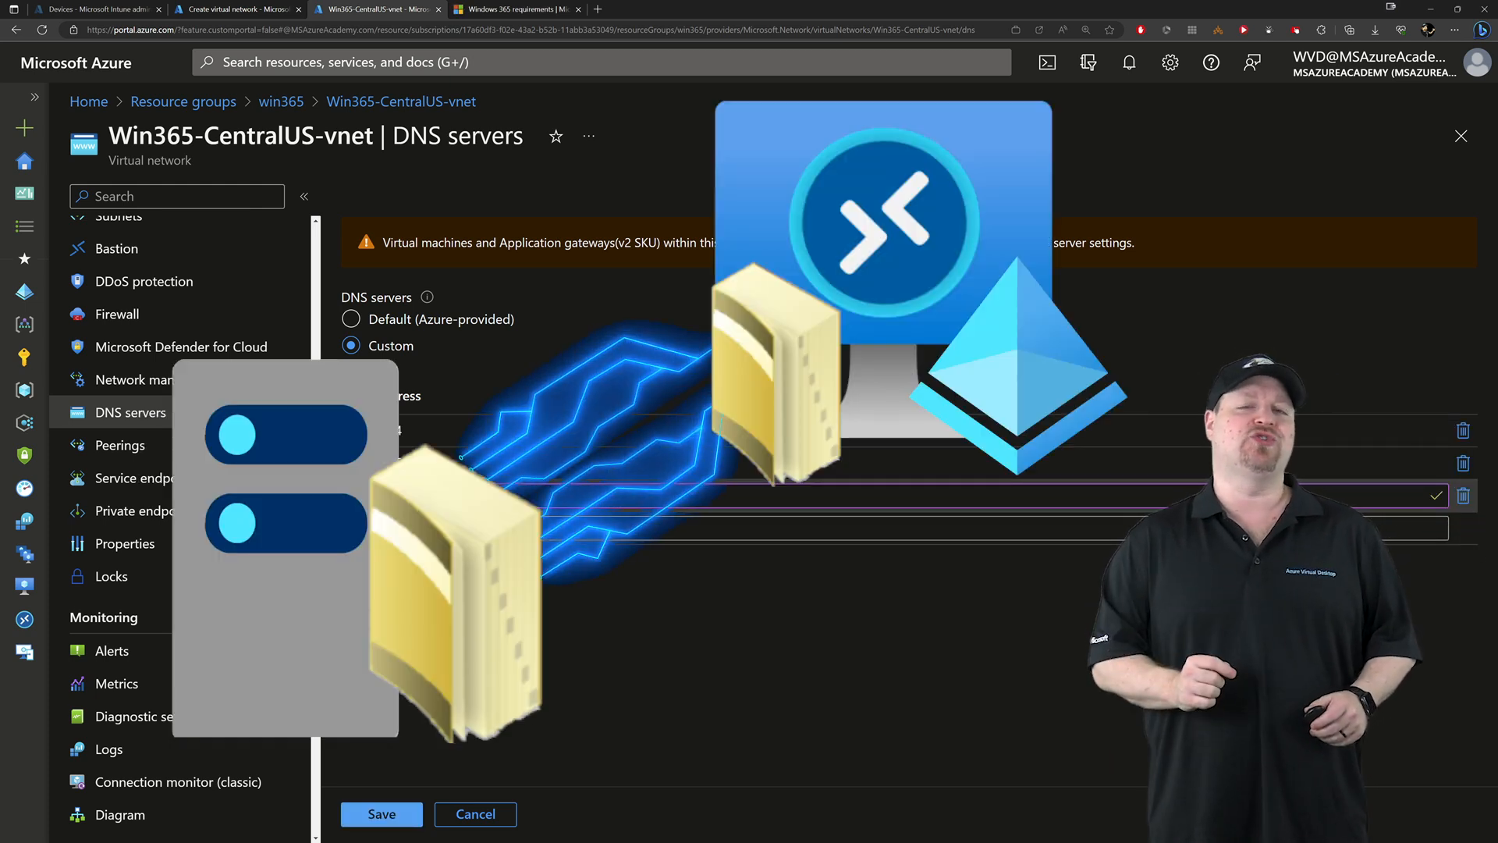
pyautogui.click(119, 444)
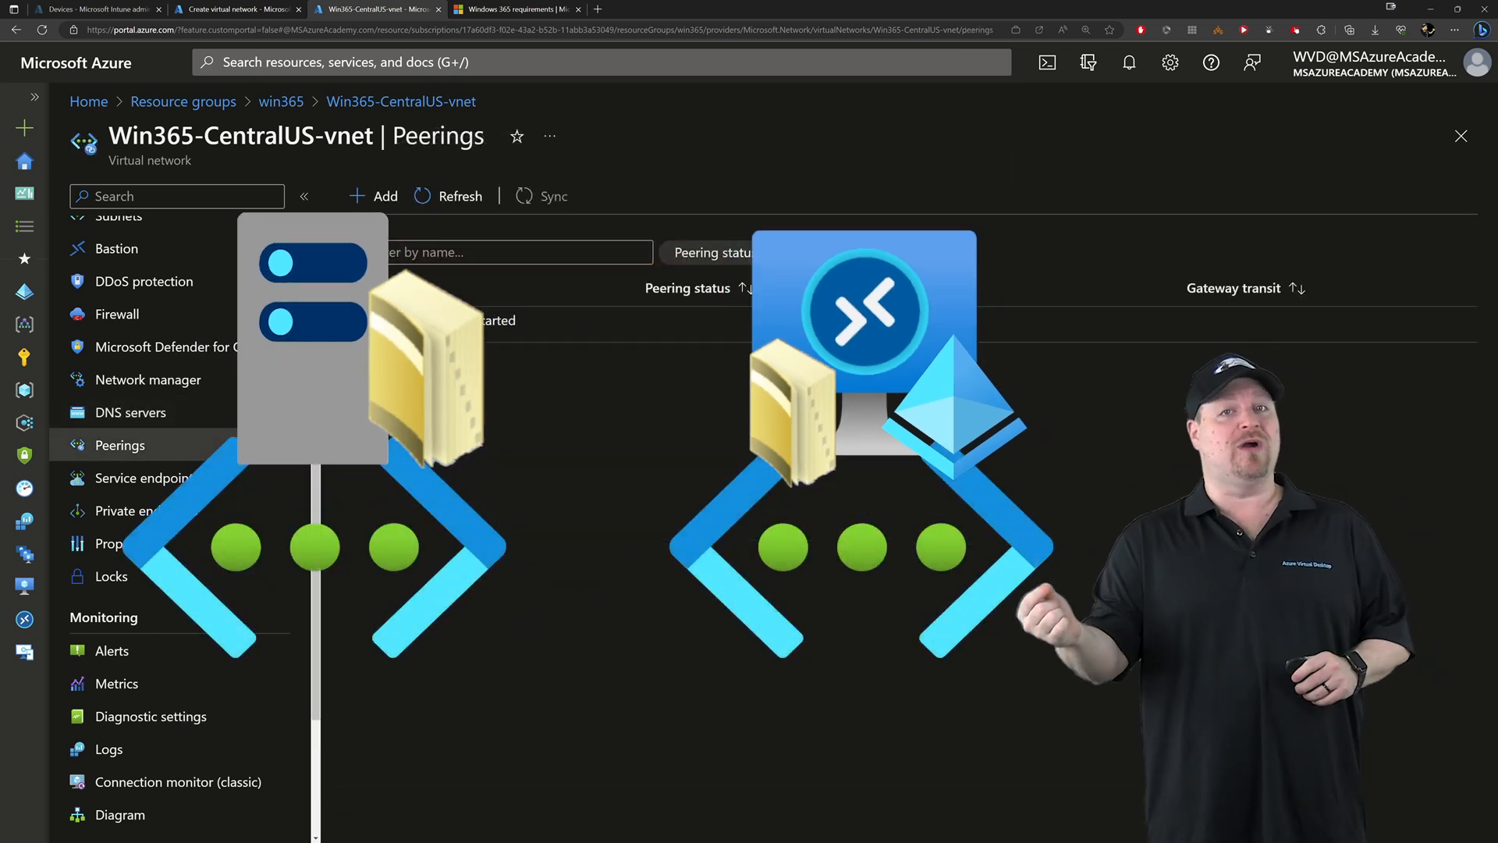
pyautogui.click(374, 196)
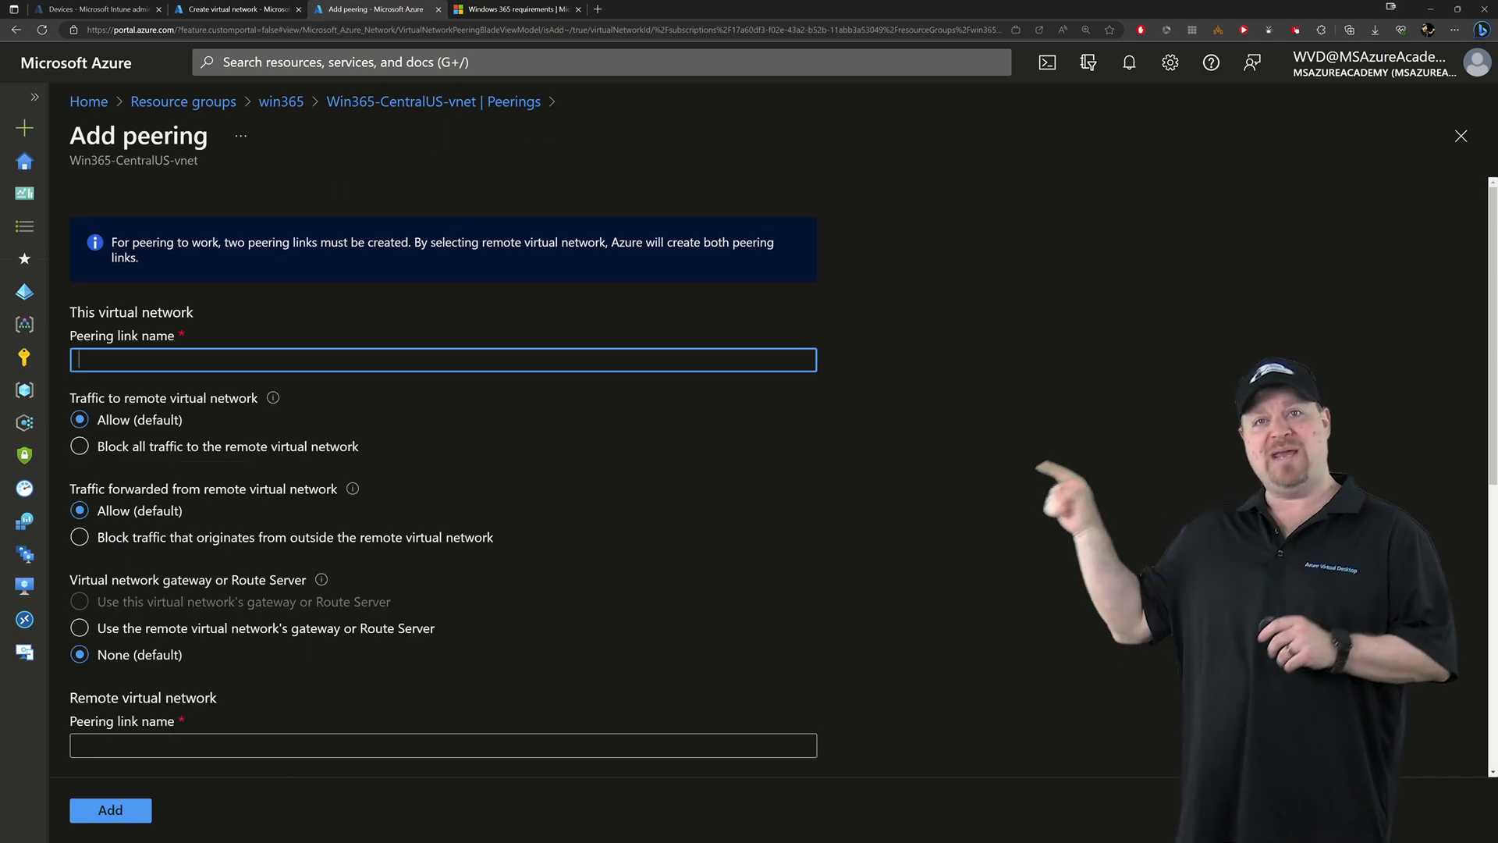
pyautogui.scroll(-3)
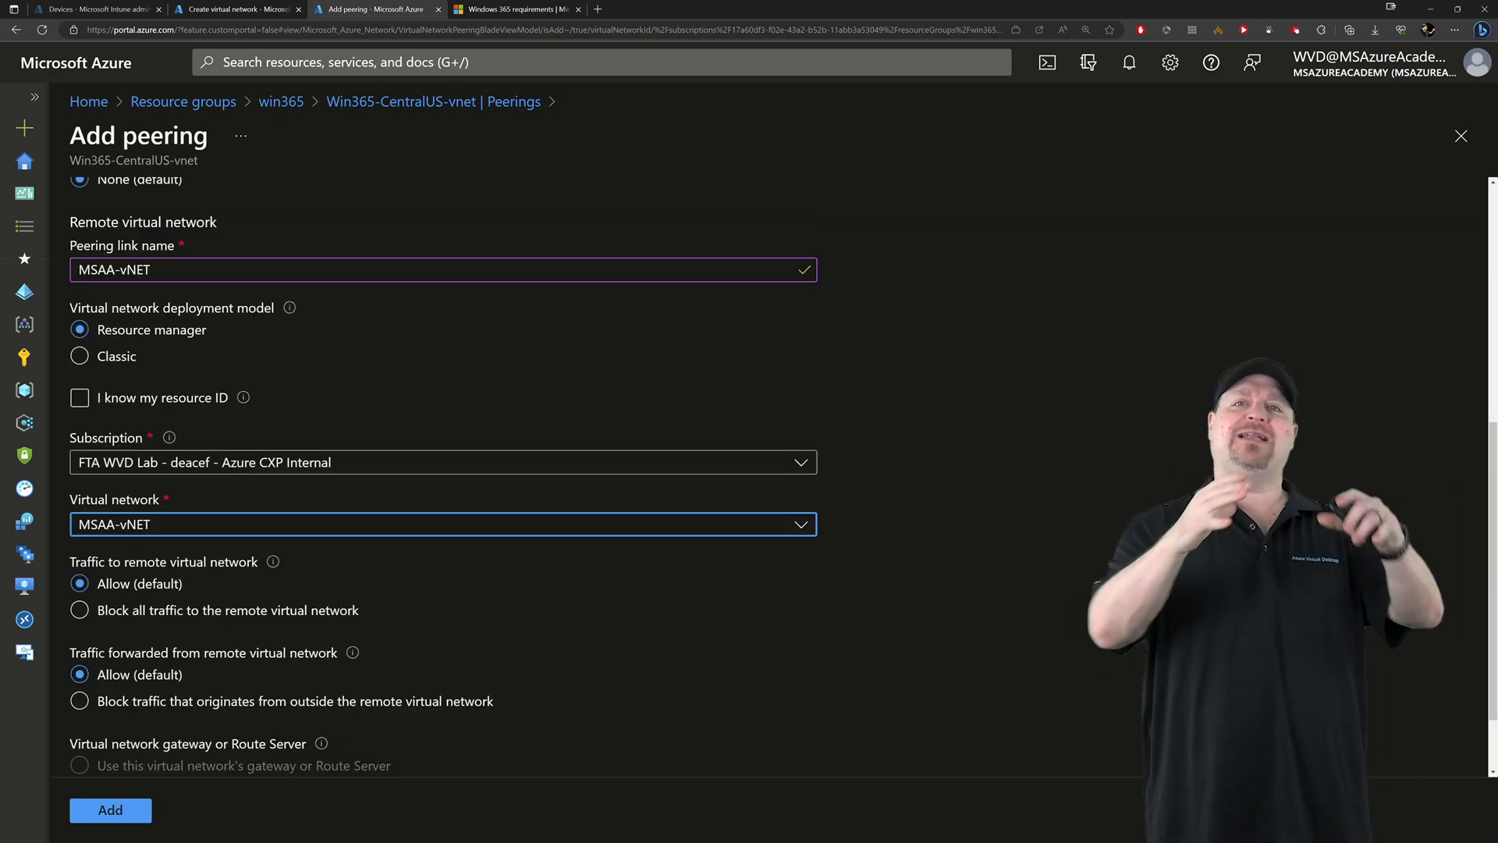
pyautogui.click(110, 809)
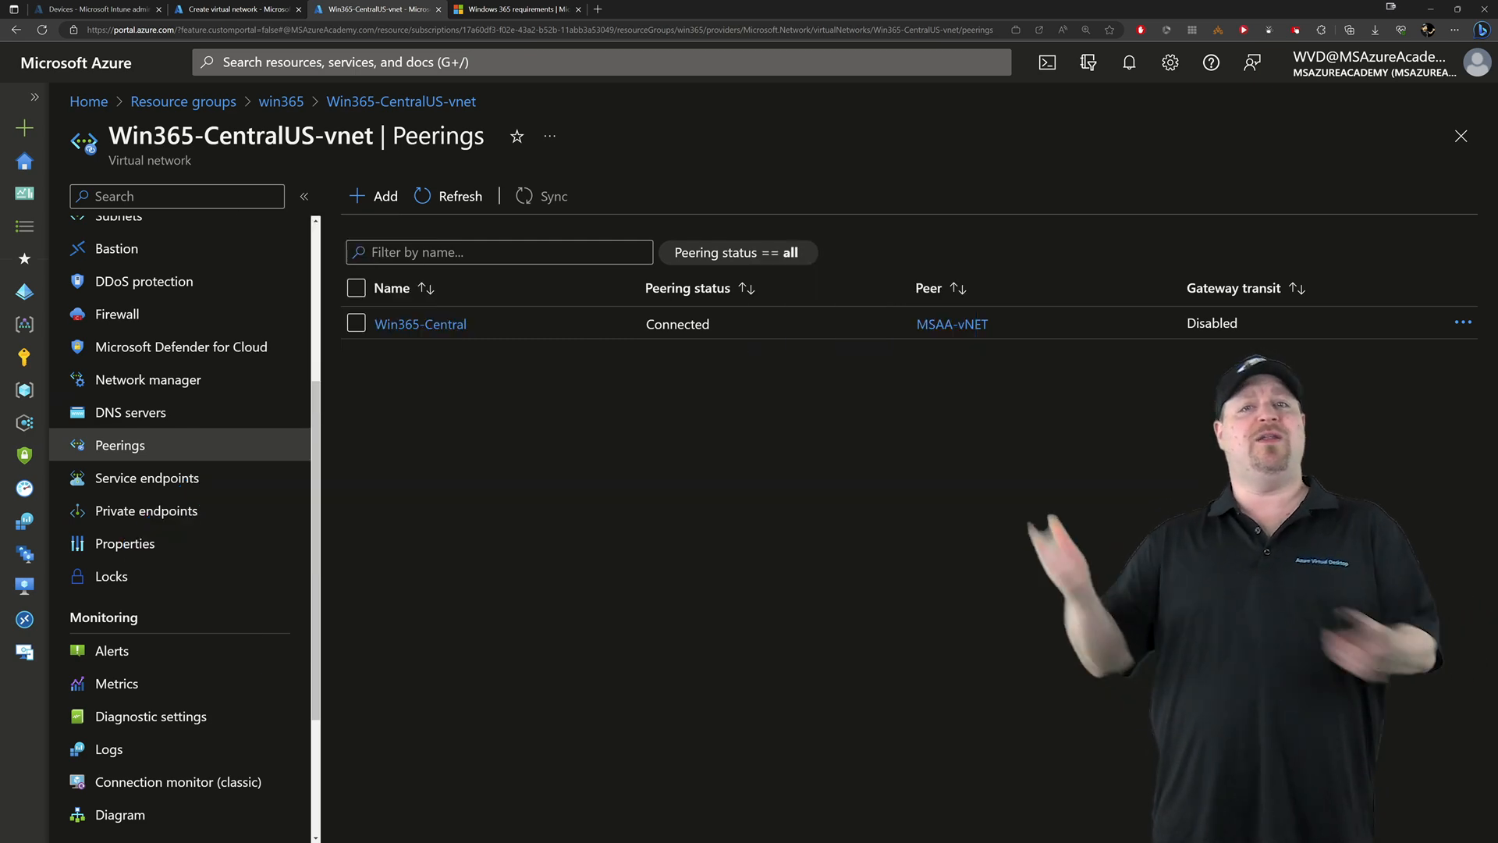
pyautogui.click(91, 9)
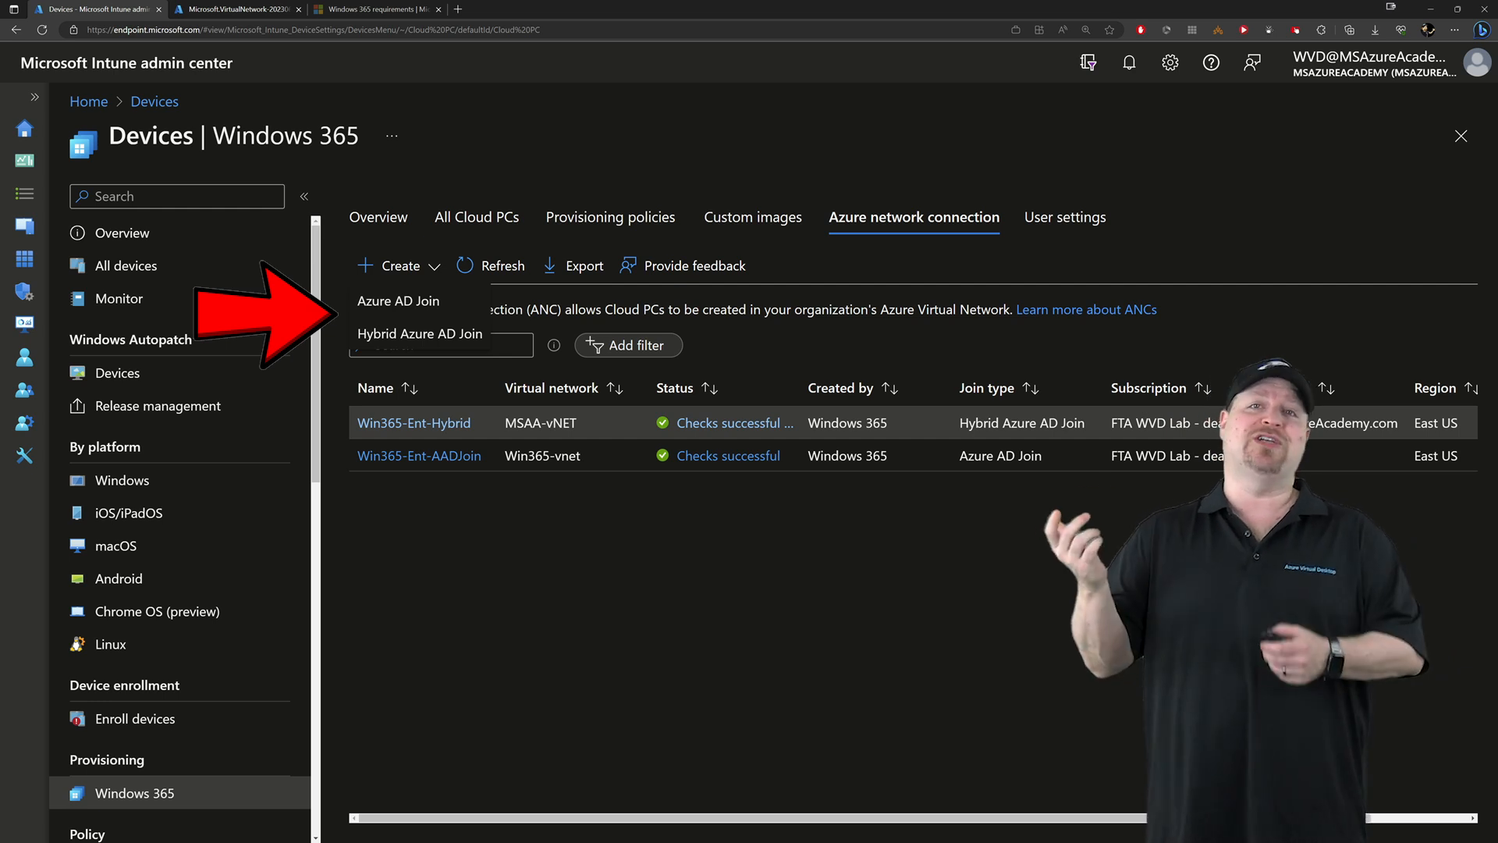
# Name the Hybrid Azure AD Join connection Win365-Central-VNET and select Win365-CentralUS-vnet
pyautogui.click(398, 300)
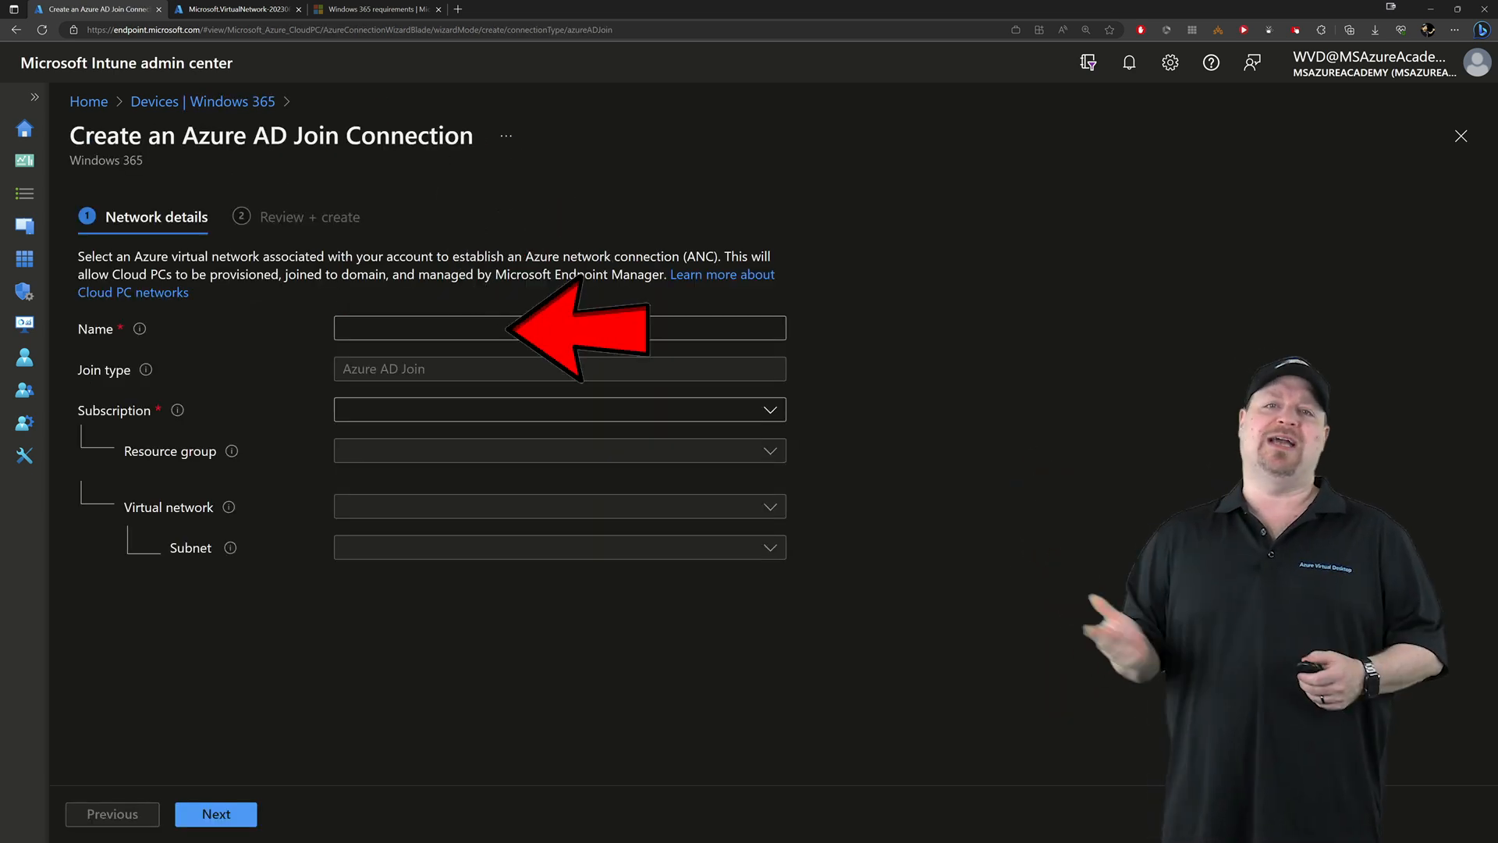
pyautogui.write('Win365-Central-VNET')
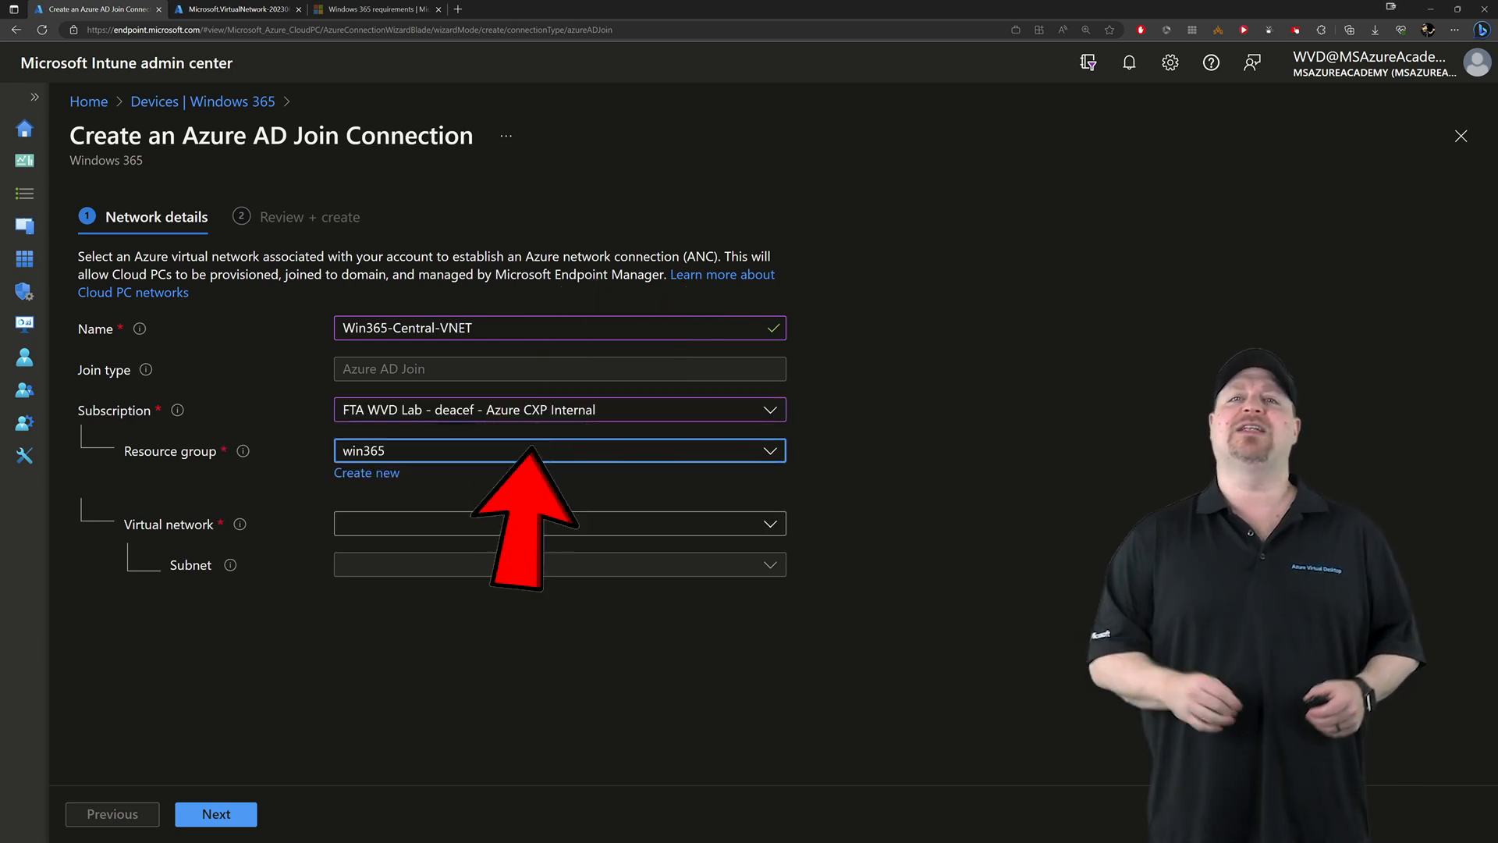
pyautogui.click(558, 523)
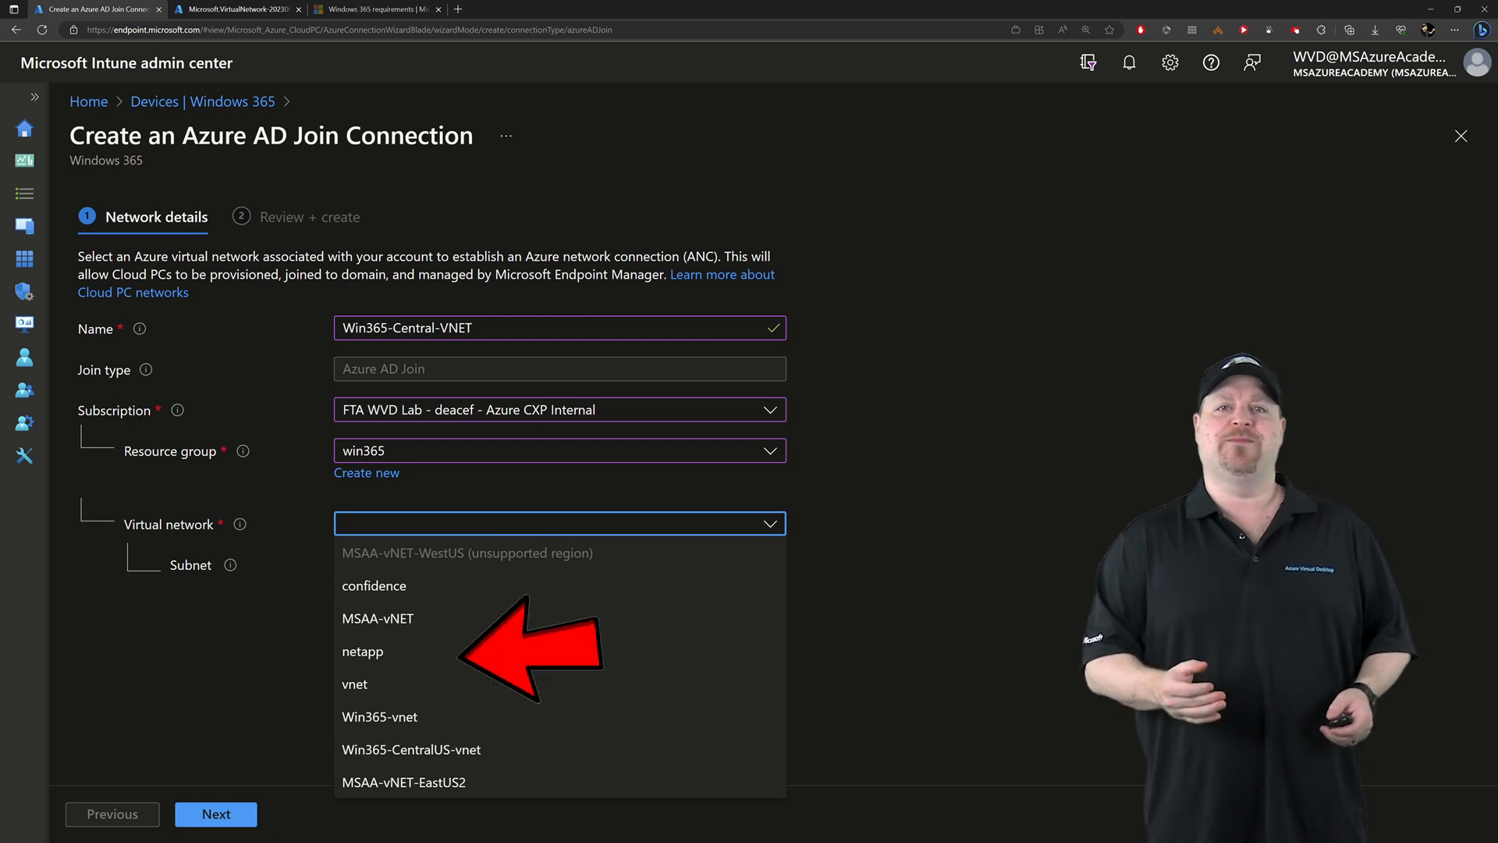
pyautogui.click(412, 749)
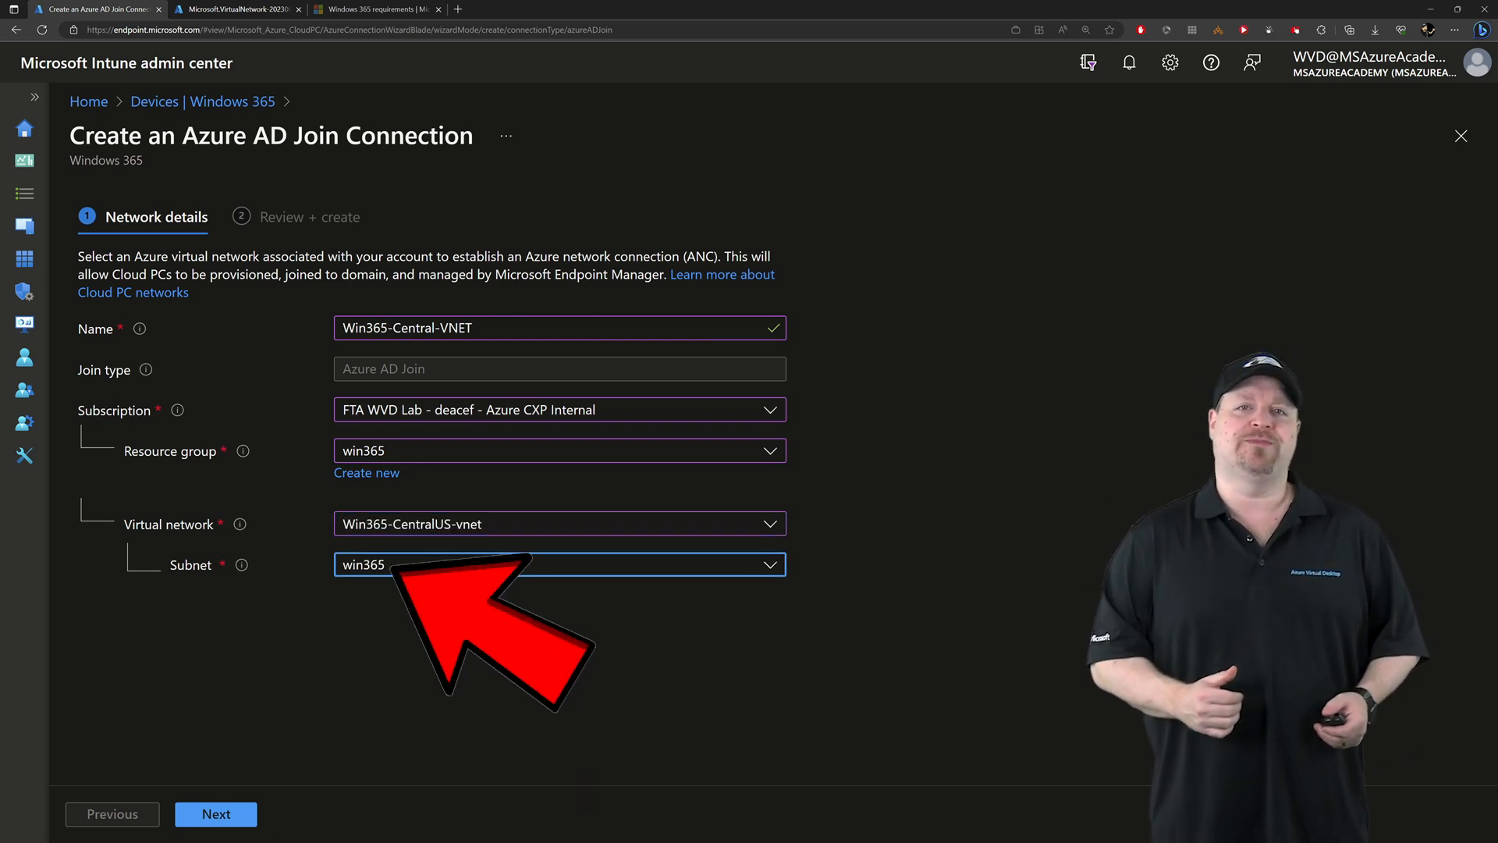
pyautogui.click(215, 814)
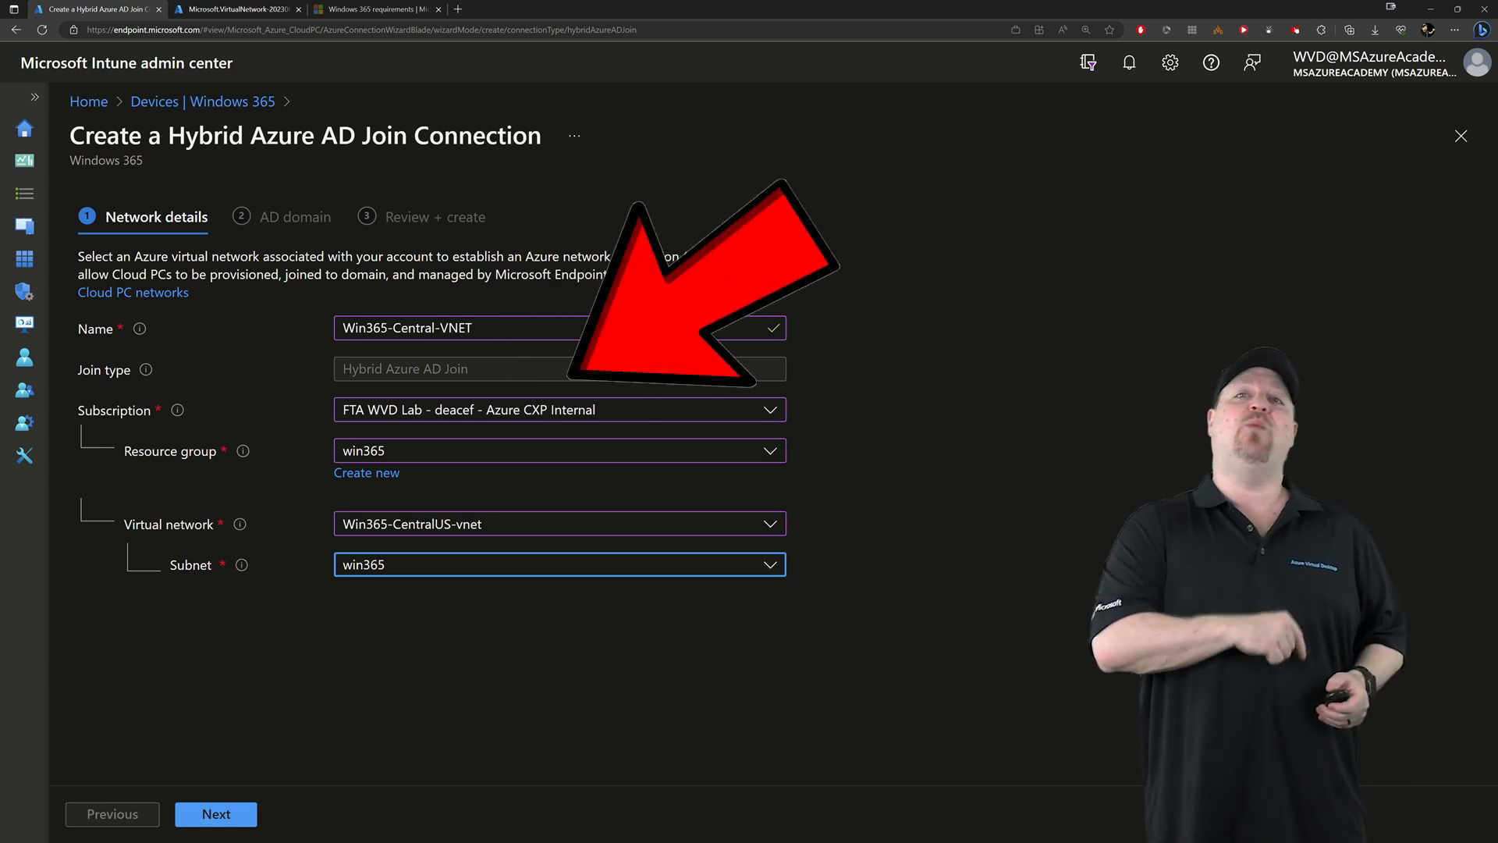
pyautogui.click(215, 813)
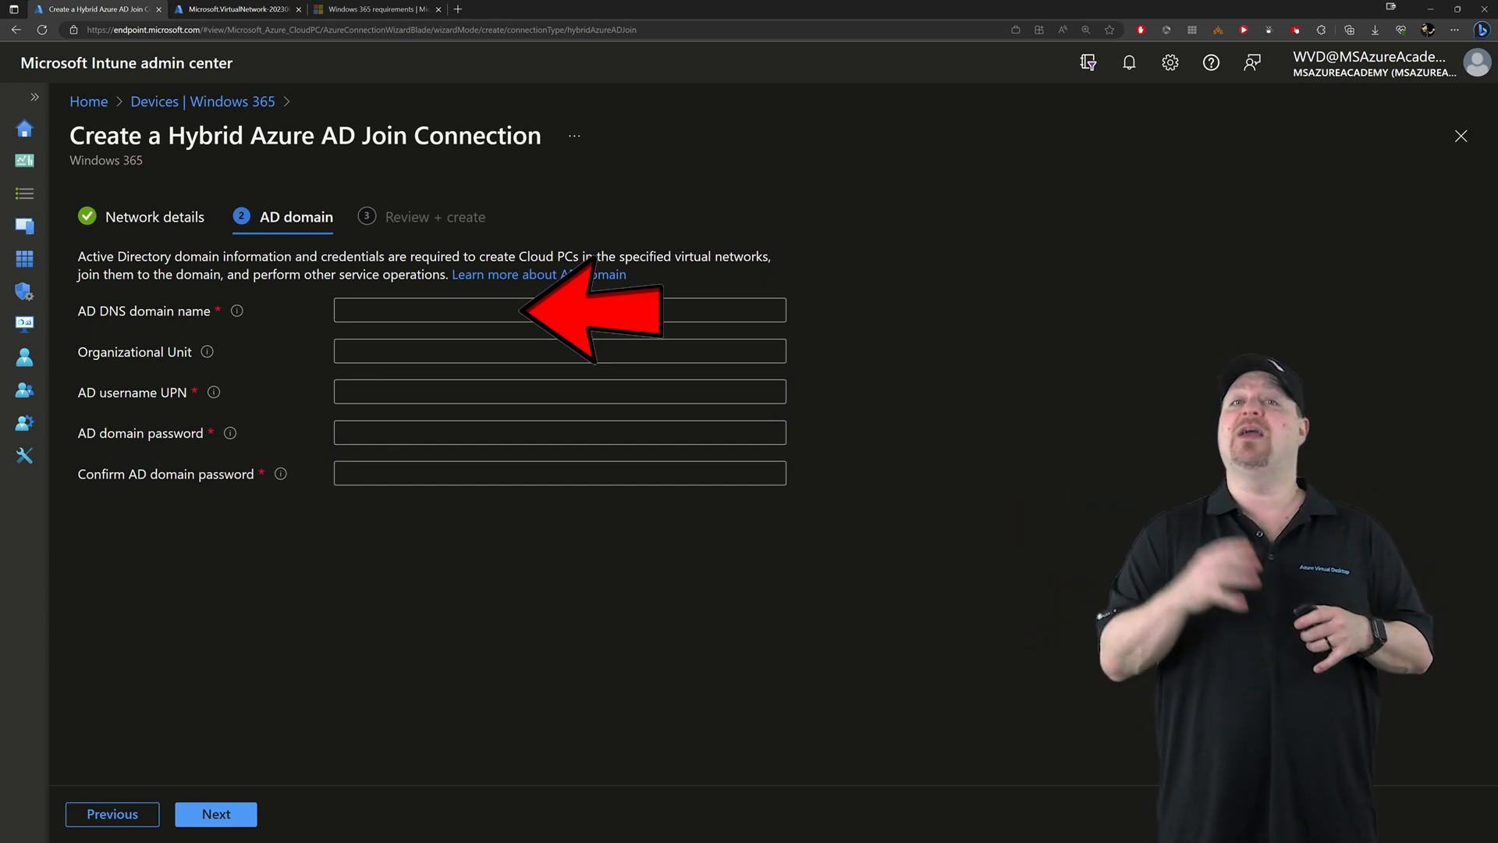
pyautogui.write('MSAzureAcacemy.com')
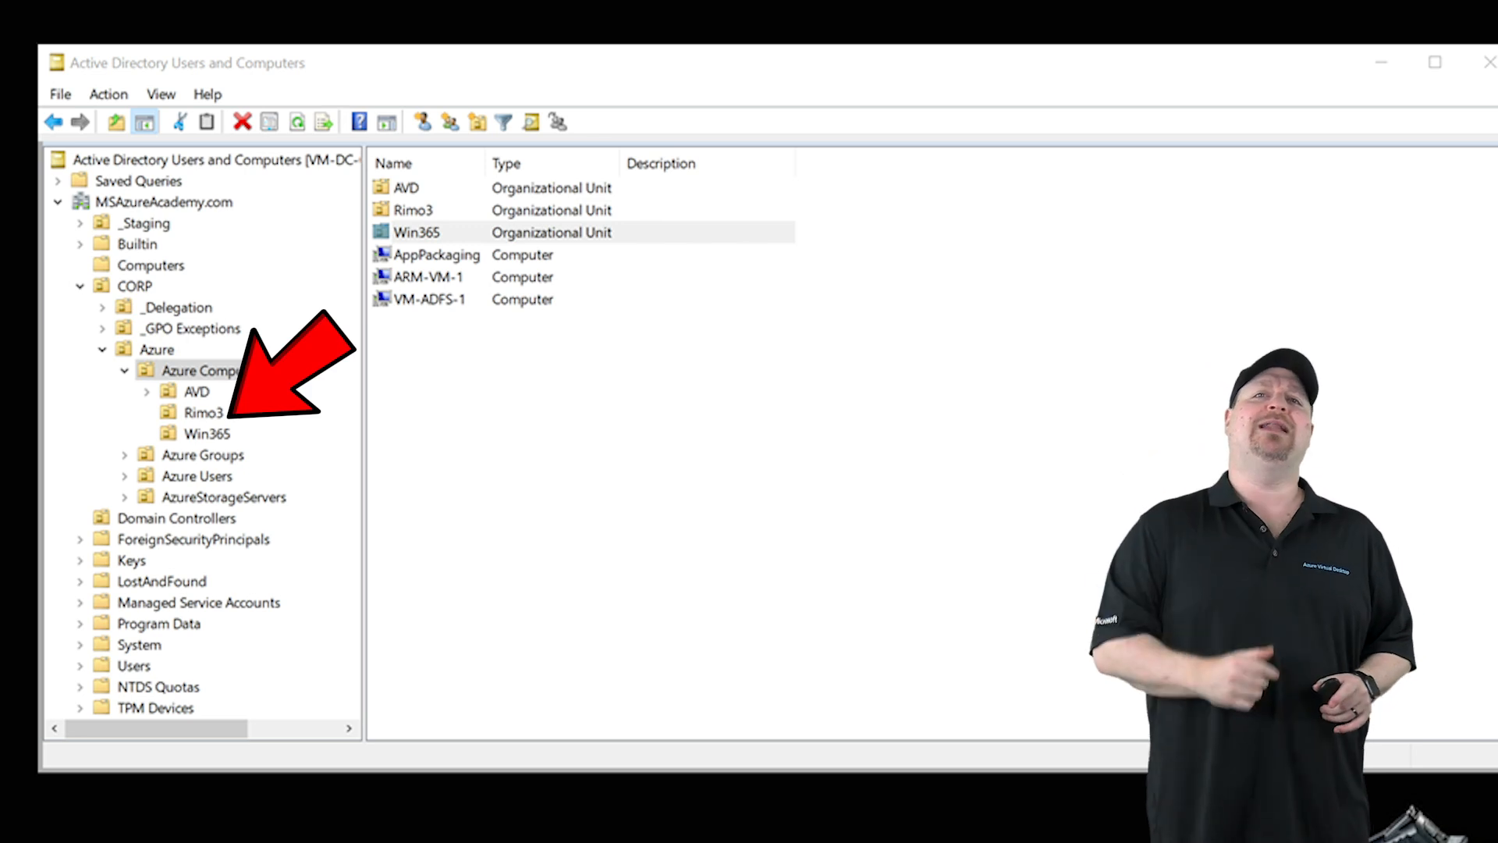
pyautogui.rightClick(204, 433)
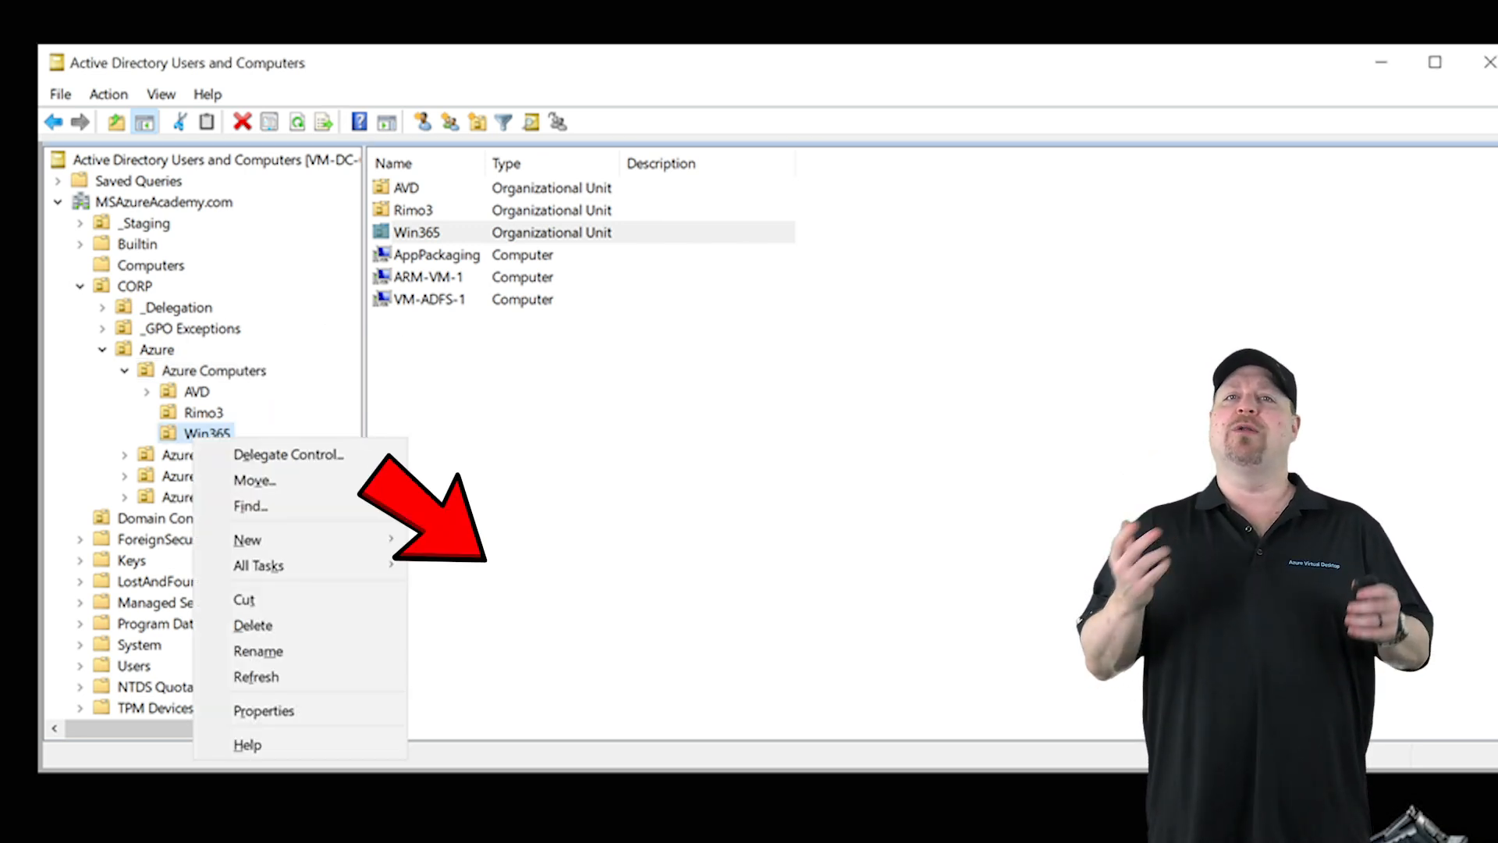
pyautogui.click(264, 710)
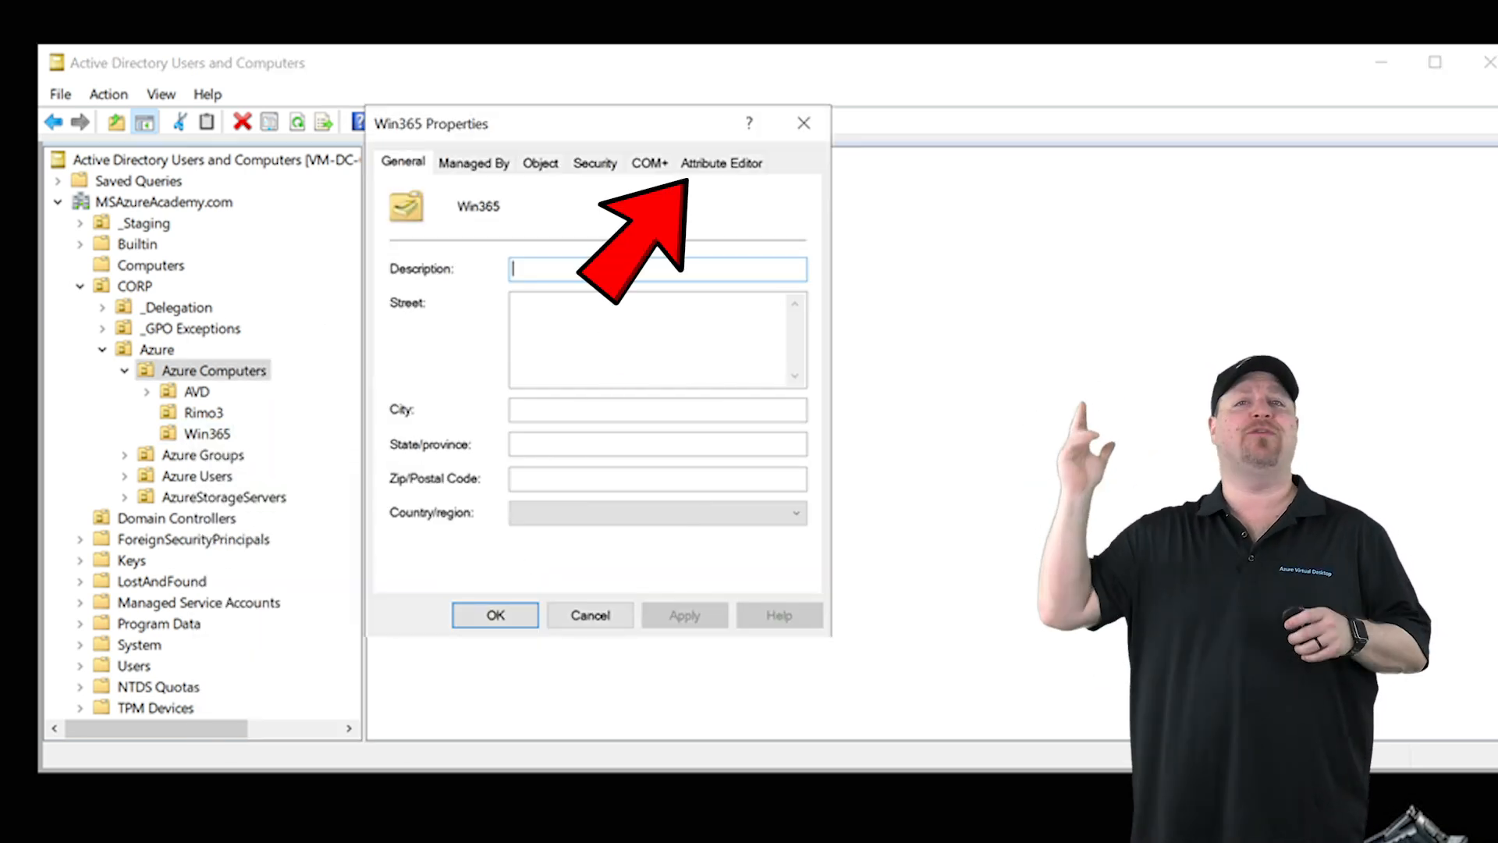
pyautogui.click(720, 162)
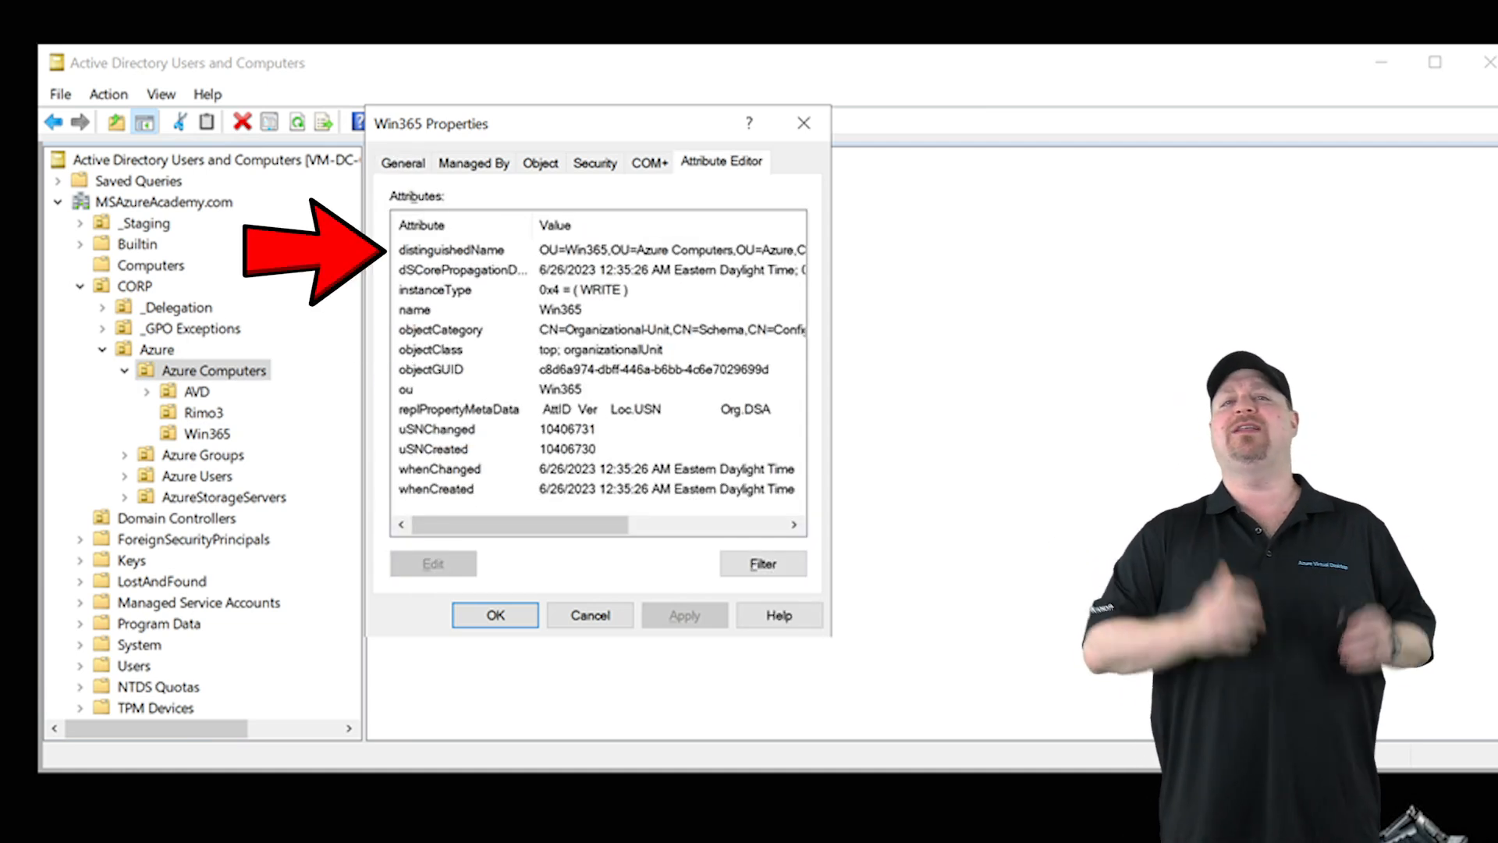
pyautogui.doubleClick(573, 250)
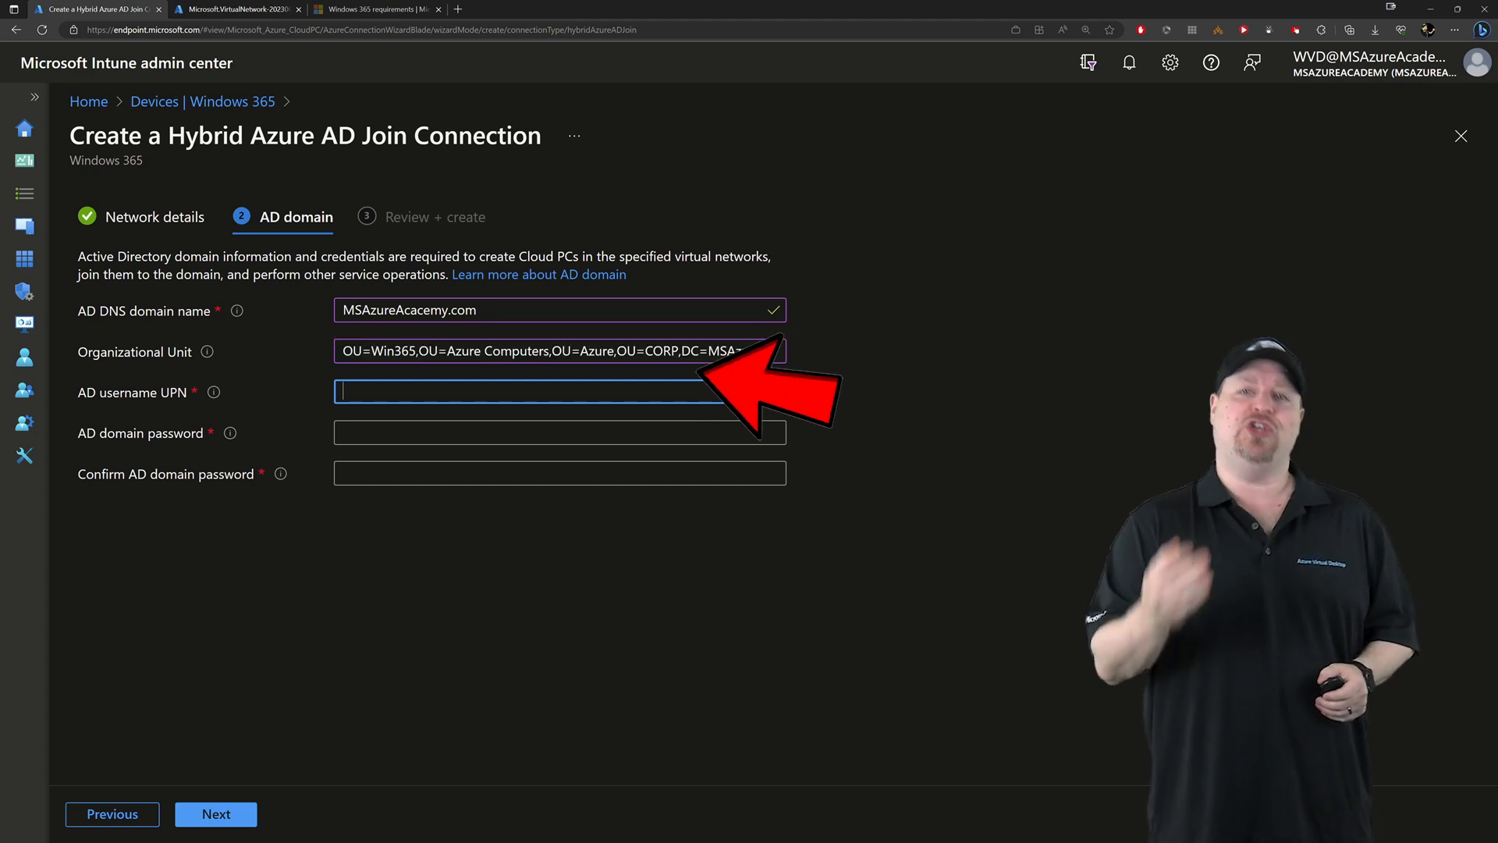
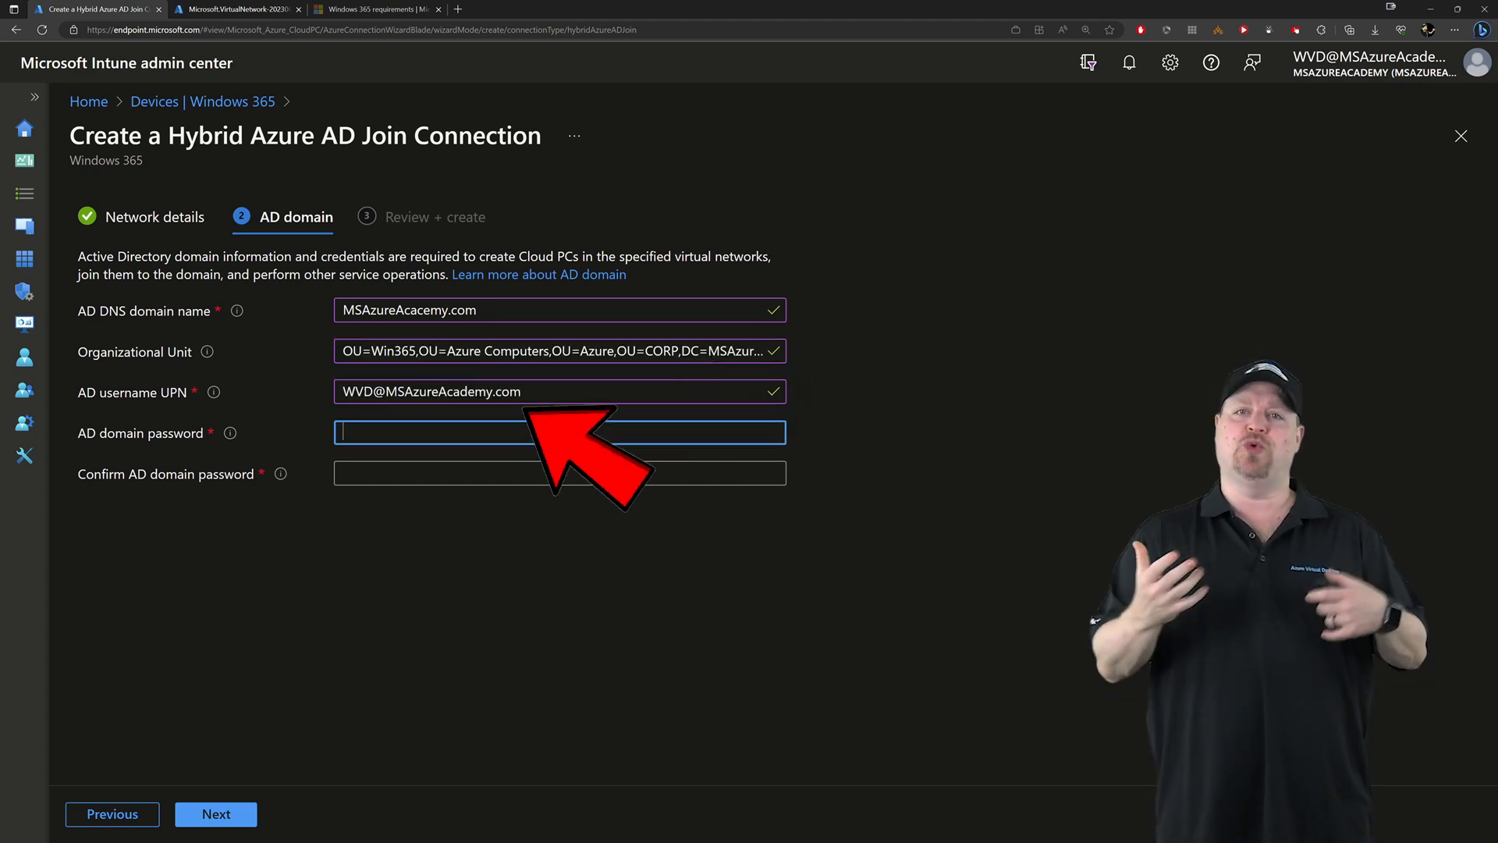
pyautogui.write('password')
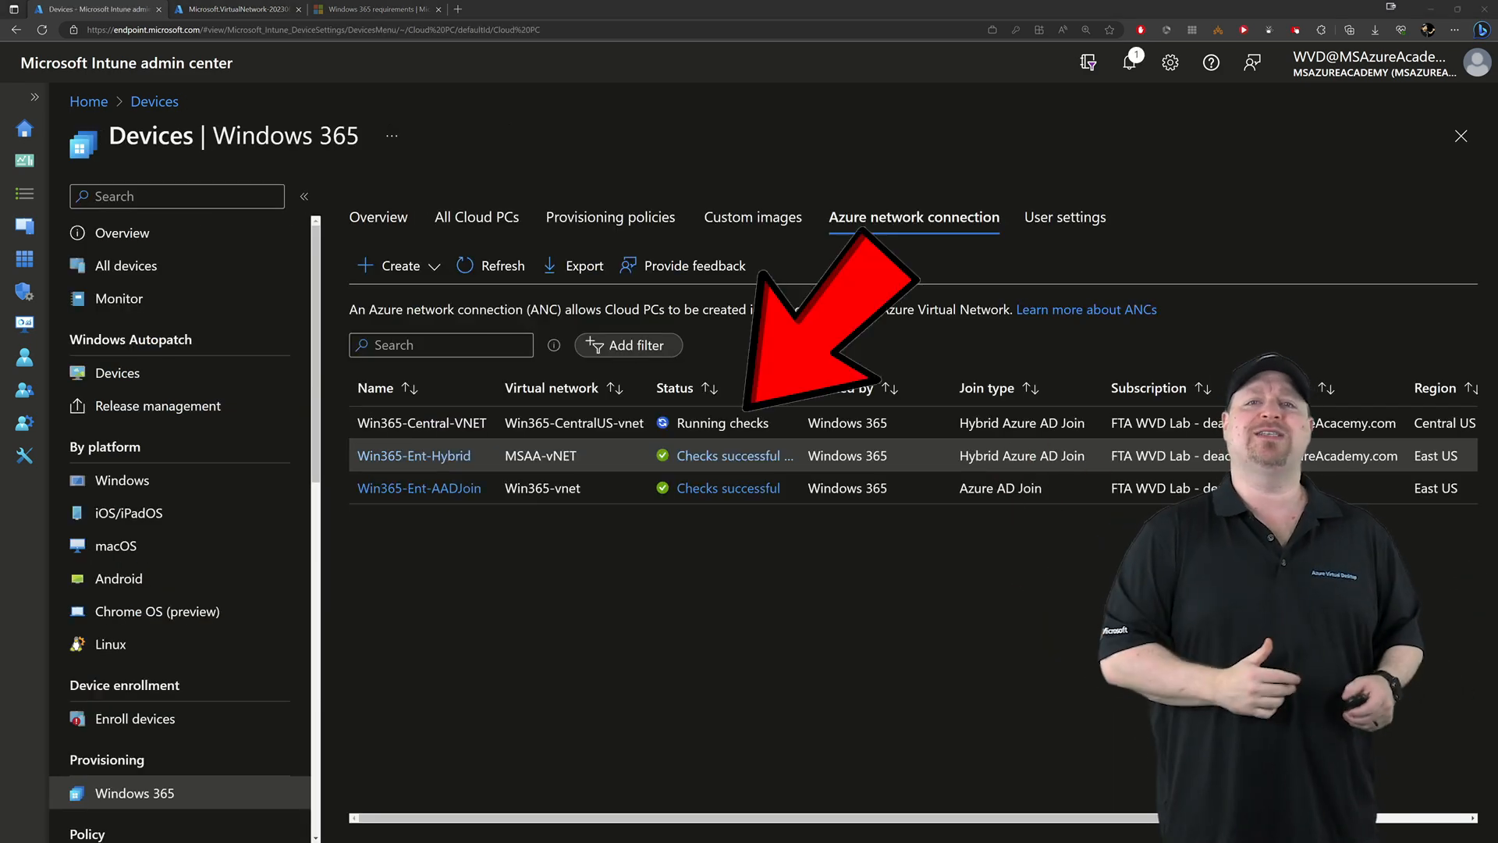
# Refresh to confirm Win365-Central-VNET passed checks, then list provisioning policies
pyautogui.click(421, 422)
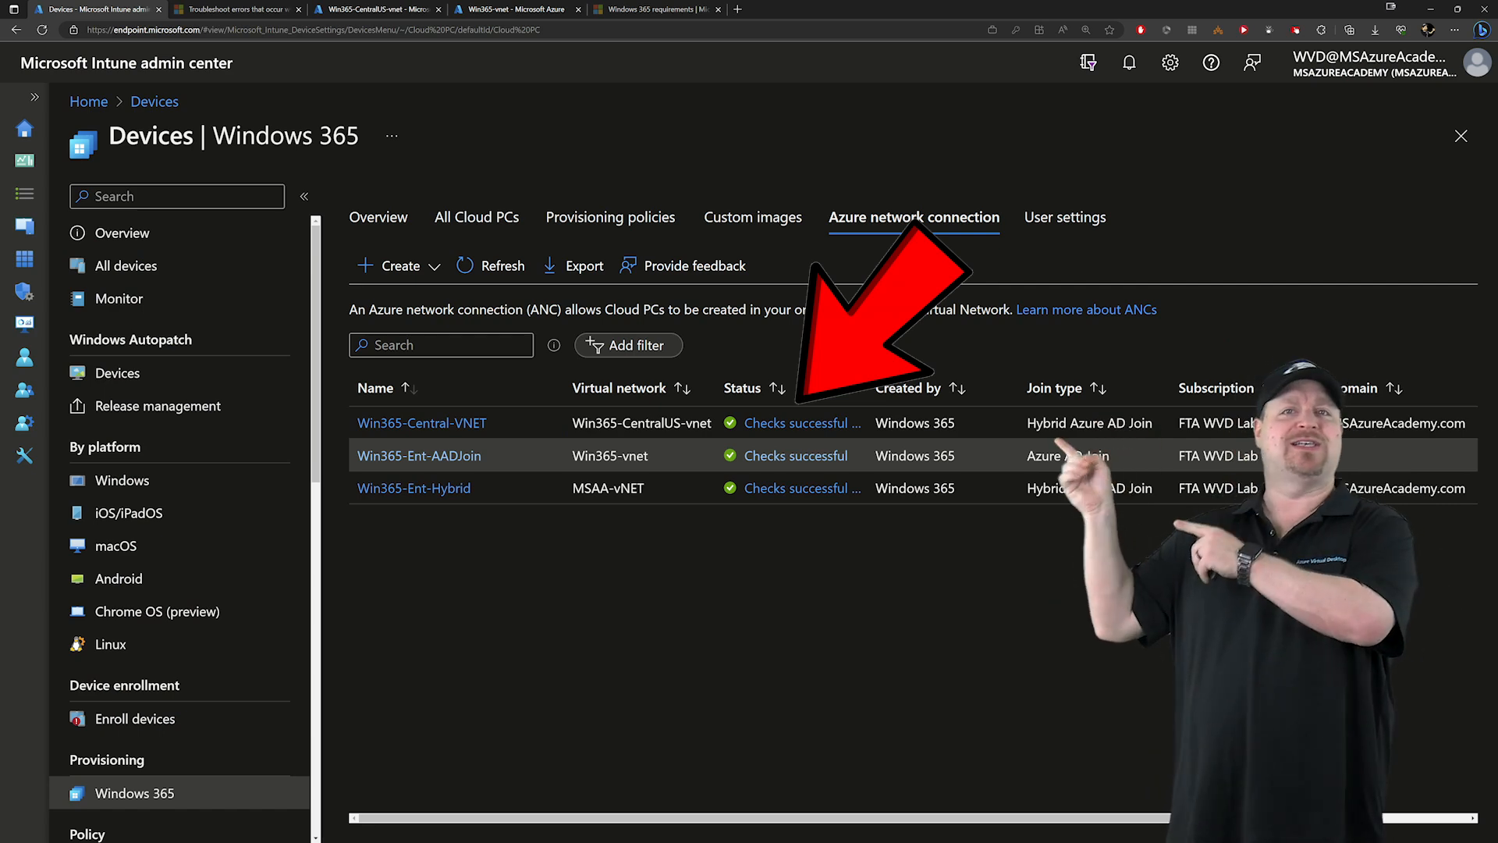
pyautogui.click(610, 217)
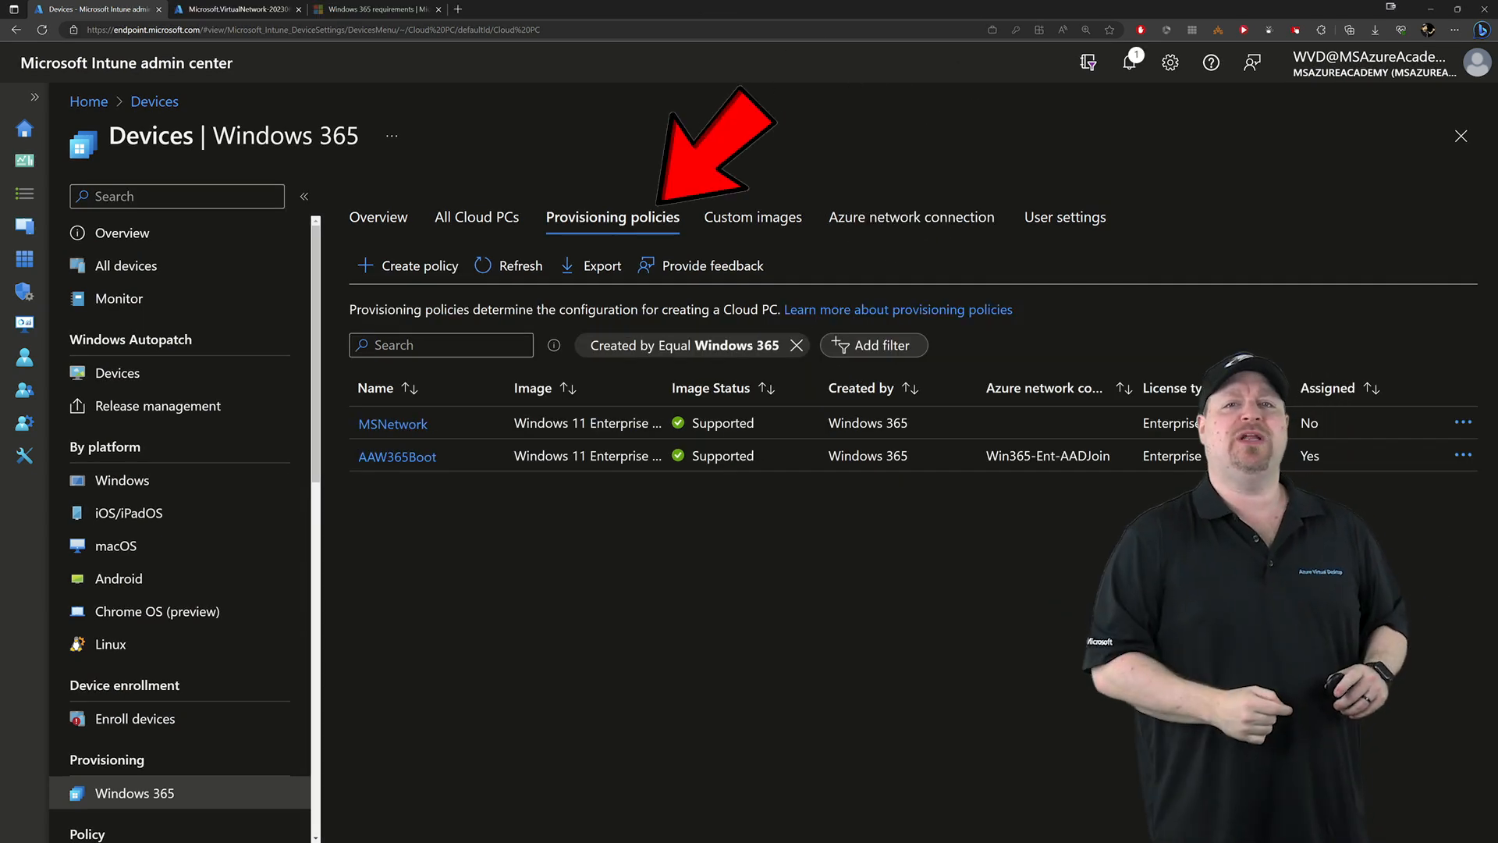
# Update AAW365Boot to Hybrid Azure AD Join on Win365-Central-VNET and apply the region change
pyautogui.click(396, 456)
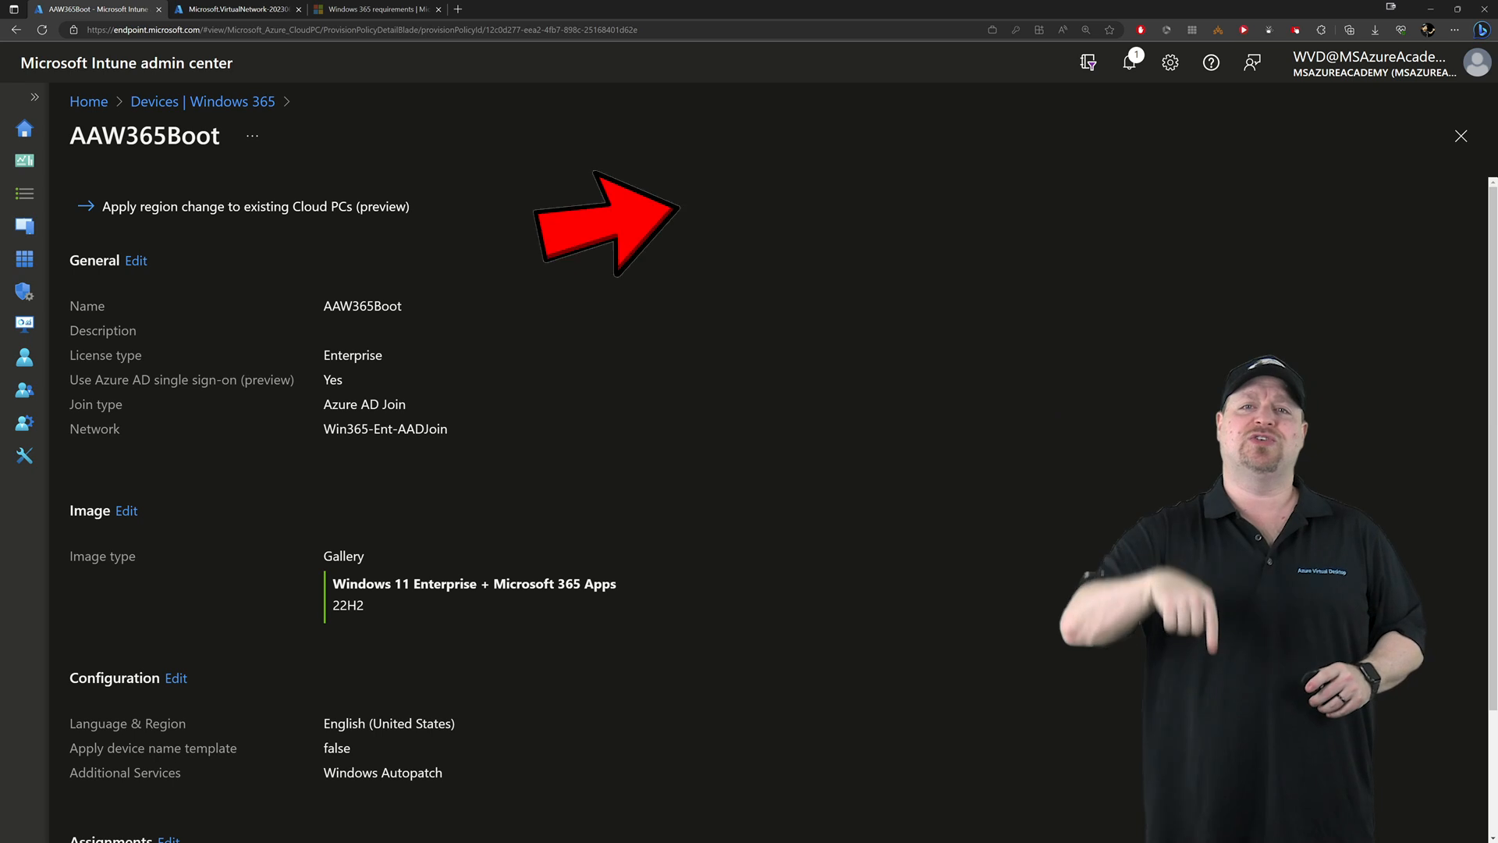
pyautogui.click(135, 260)
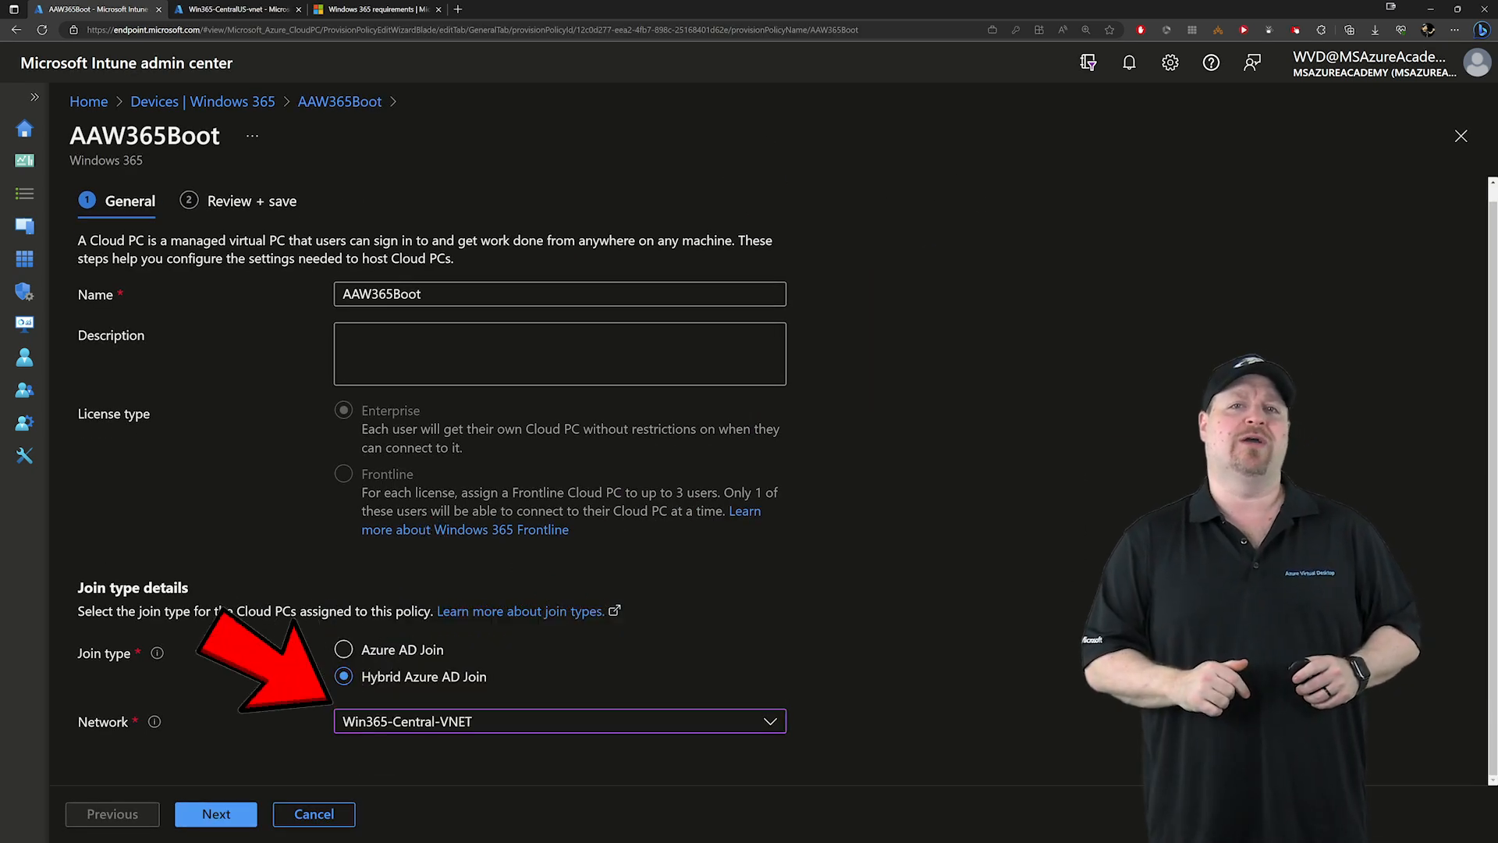
pyautogui.click(216, 813)
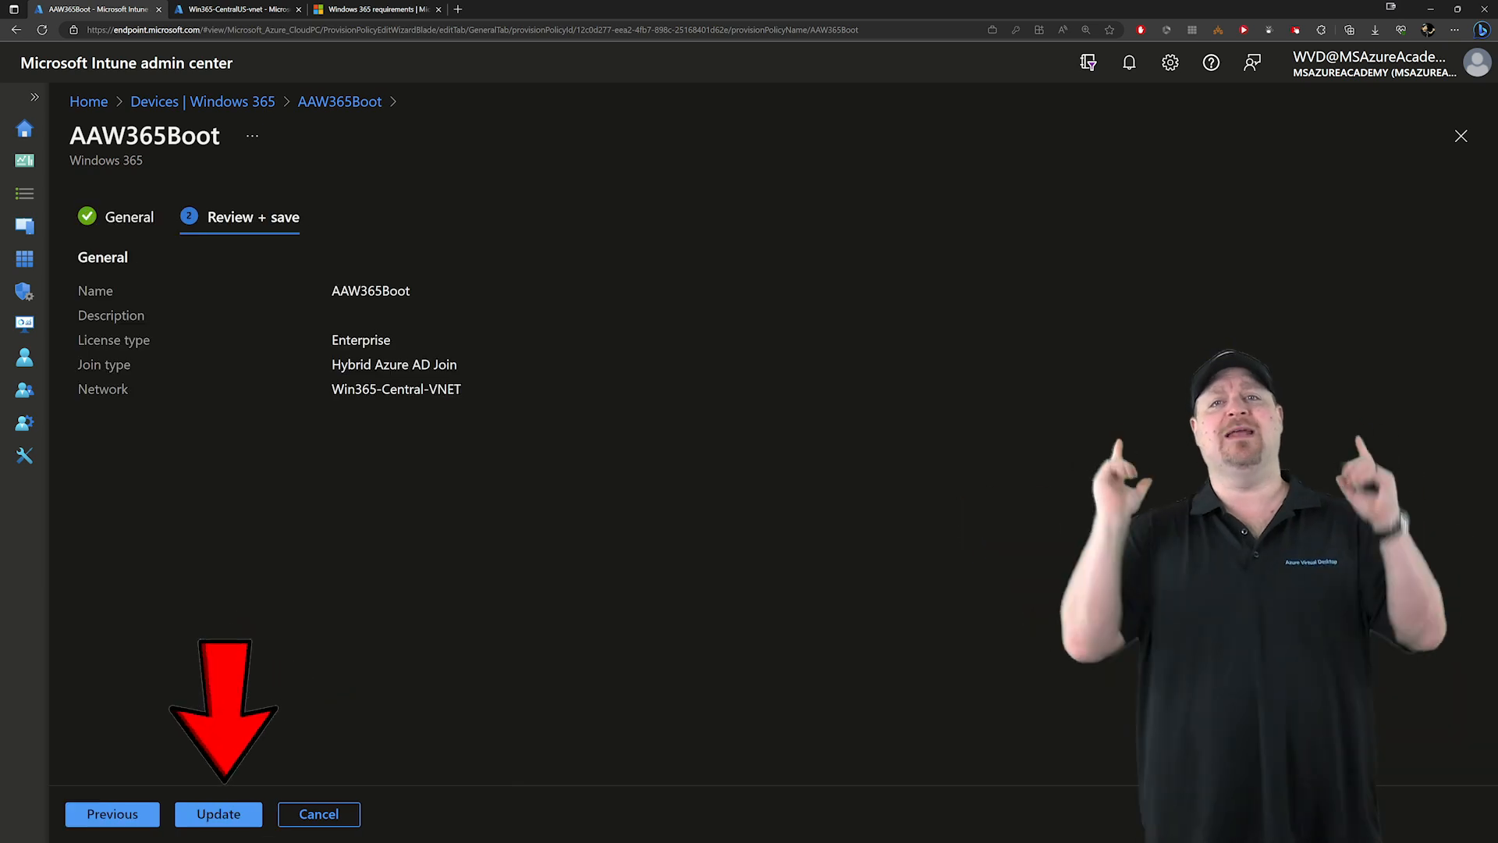
pyautogui.click(218, 814)
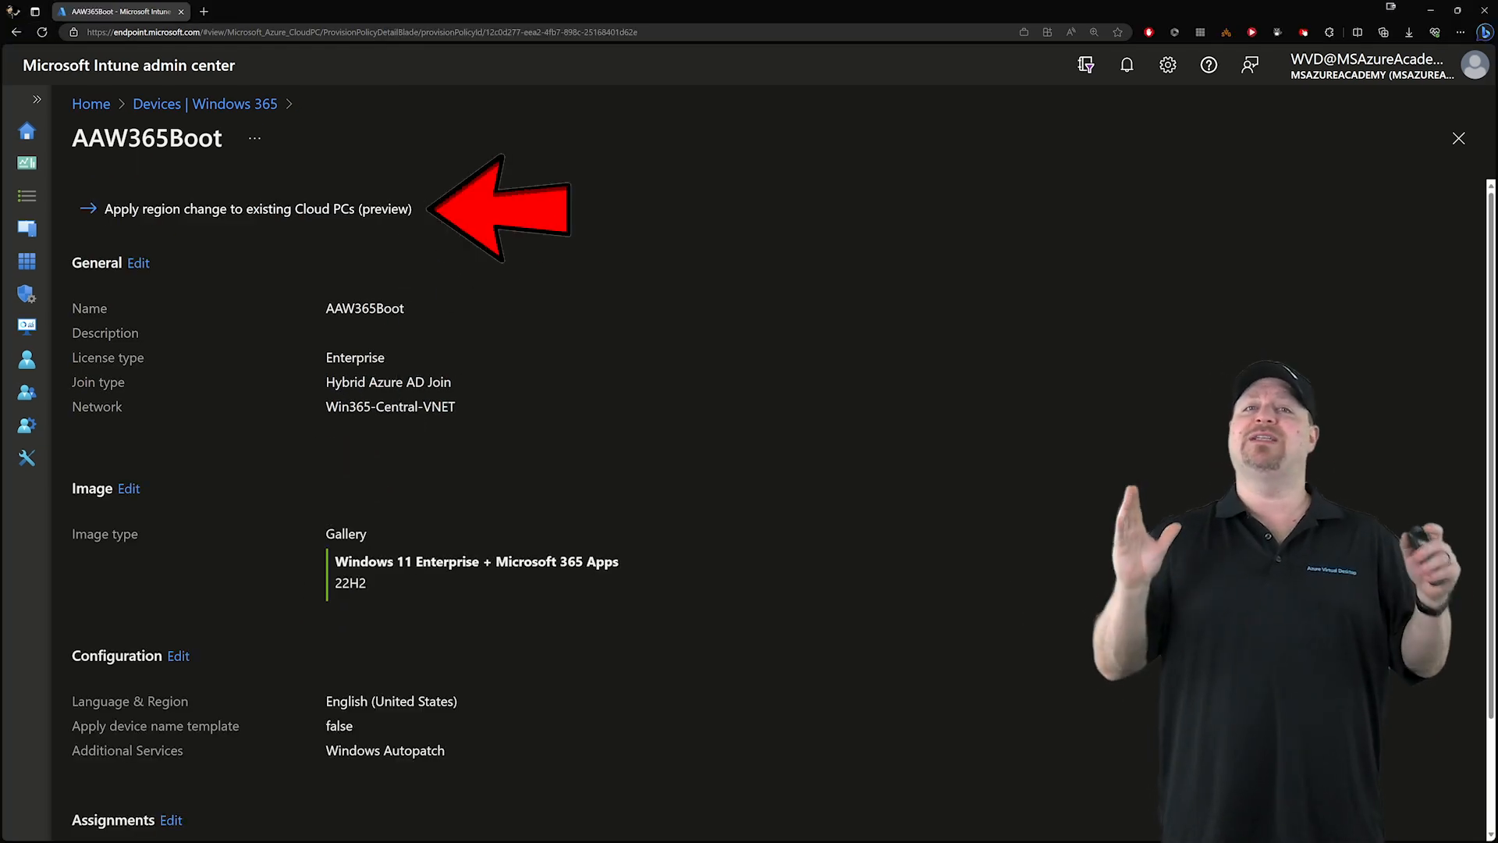
pyautogui.click(255, 209)
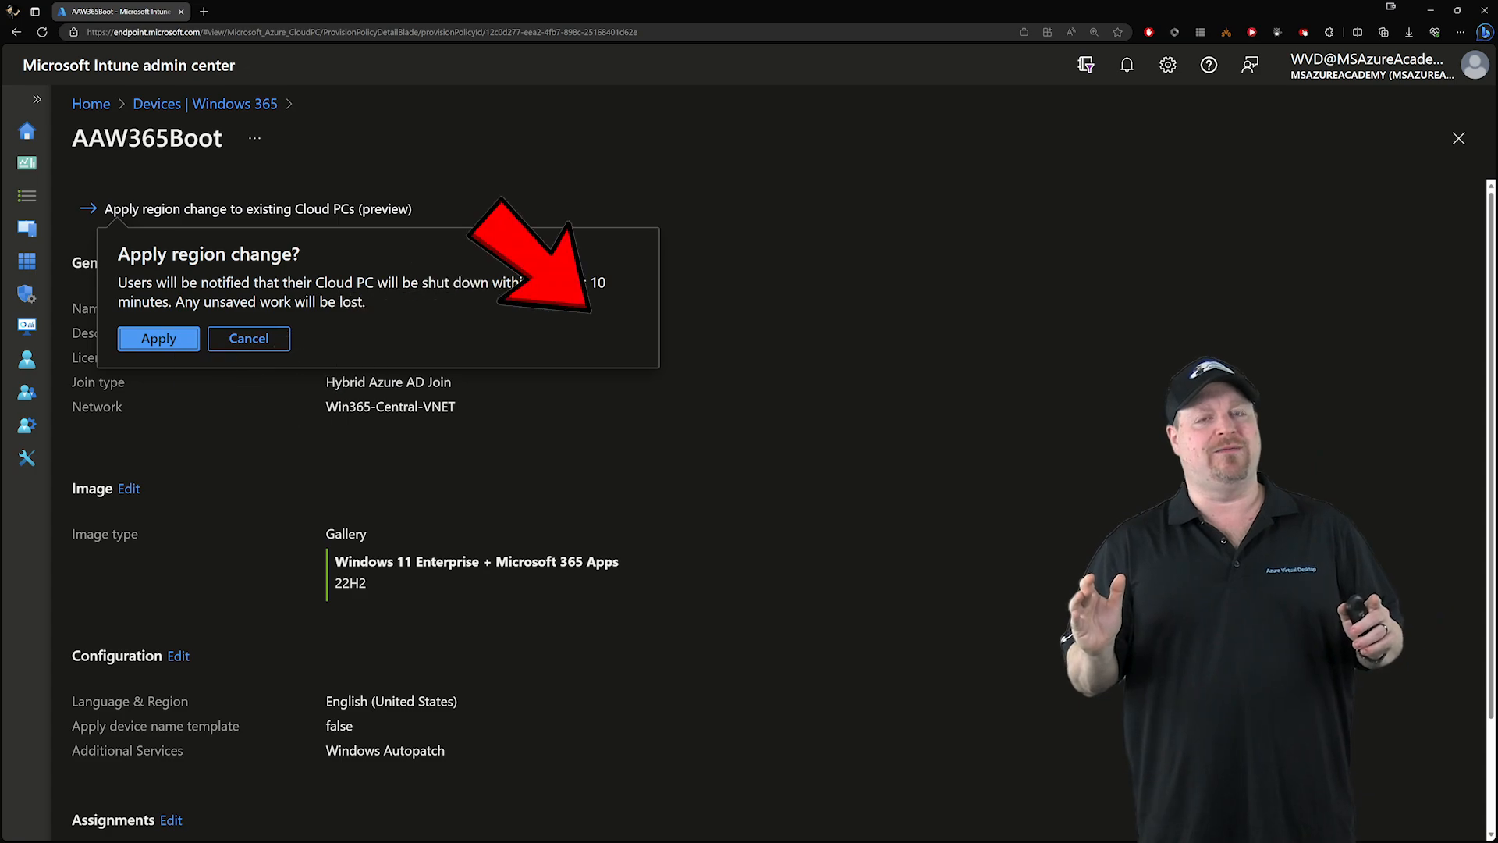